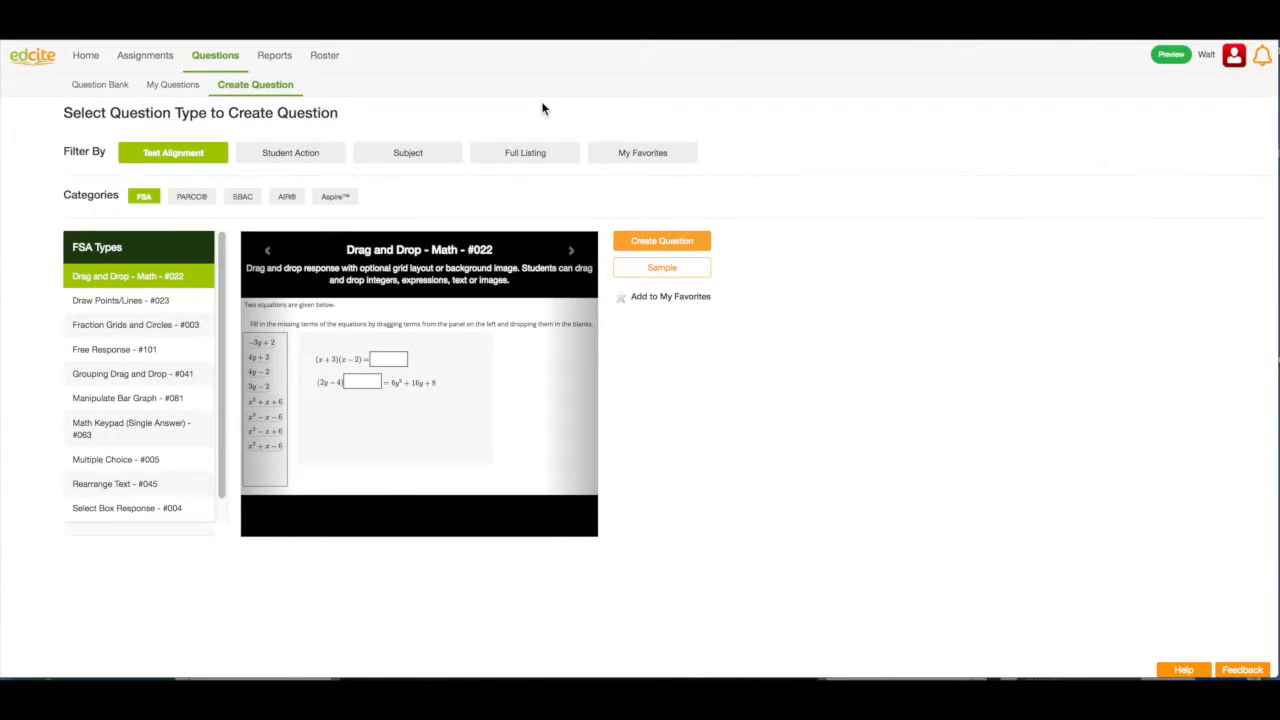
pyautogui.moveTo(215, 55)
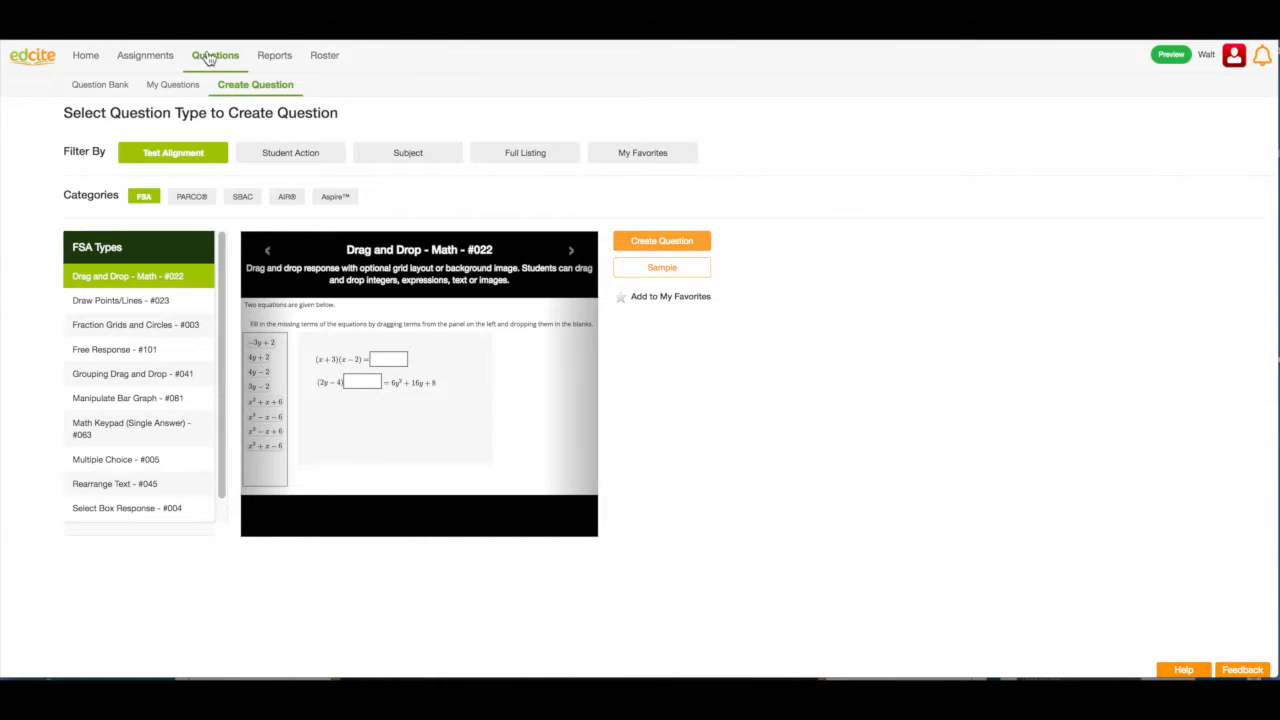
pyautogui.moveTo(255, 84)
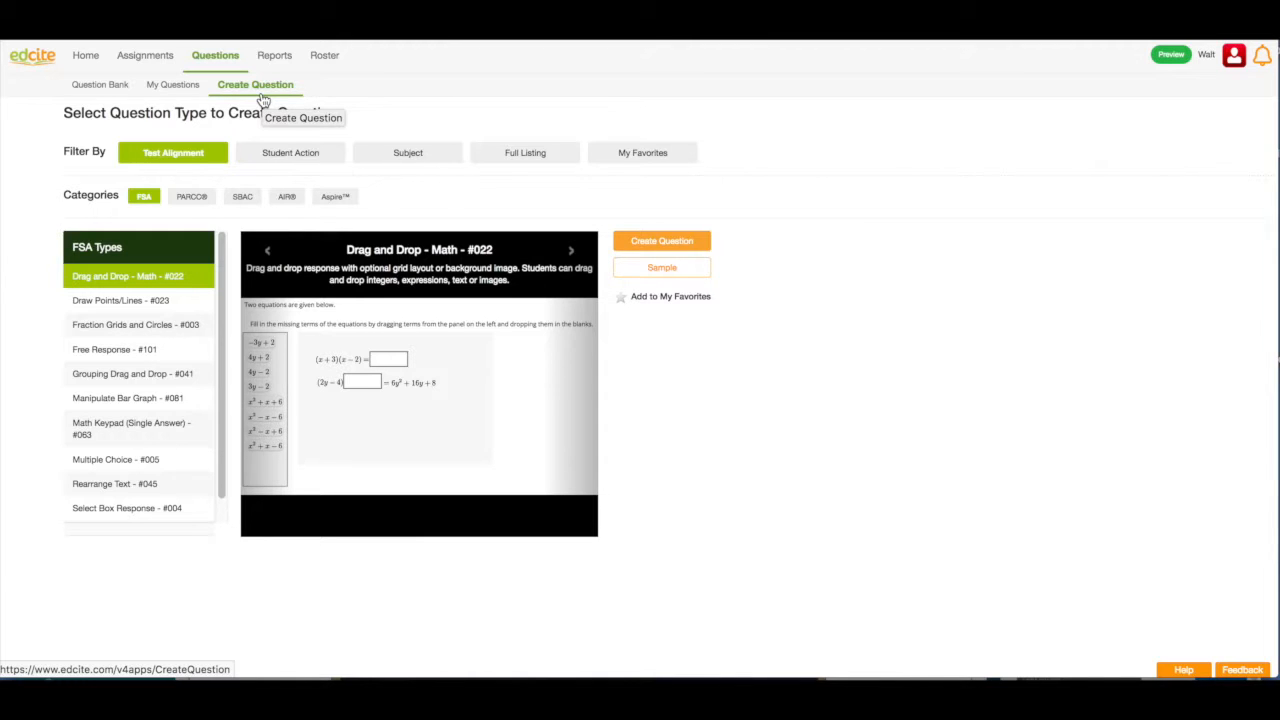
# Create a new Select Bar Graph (#006) question, filtering question types by Student Action
pyautogui.click(290, 152)
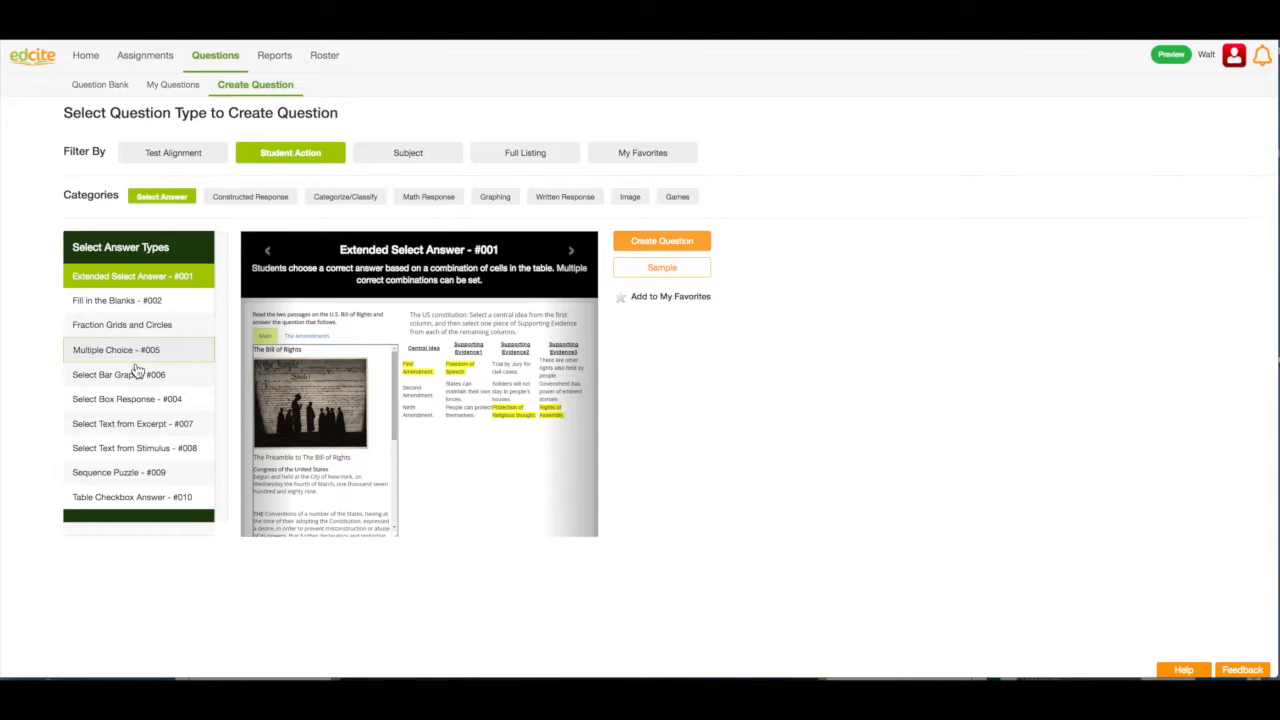
pyautogui.click(118, 374)
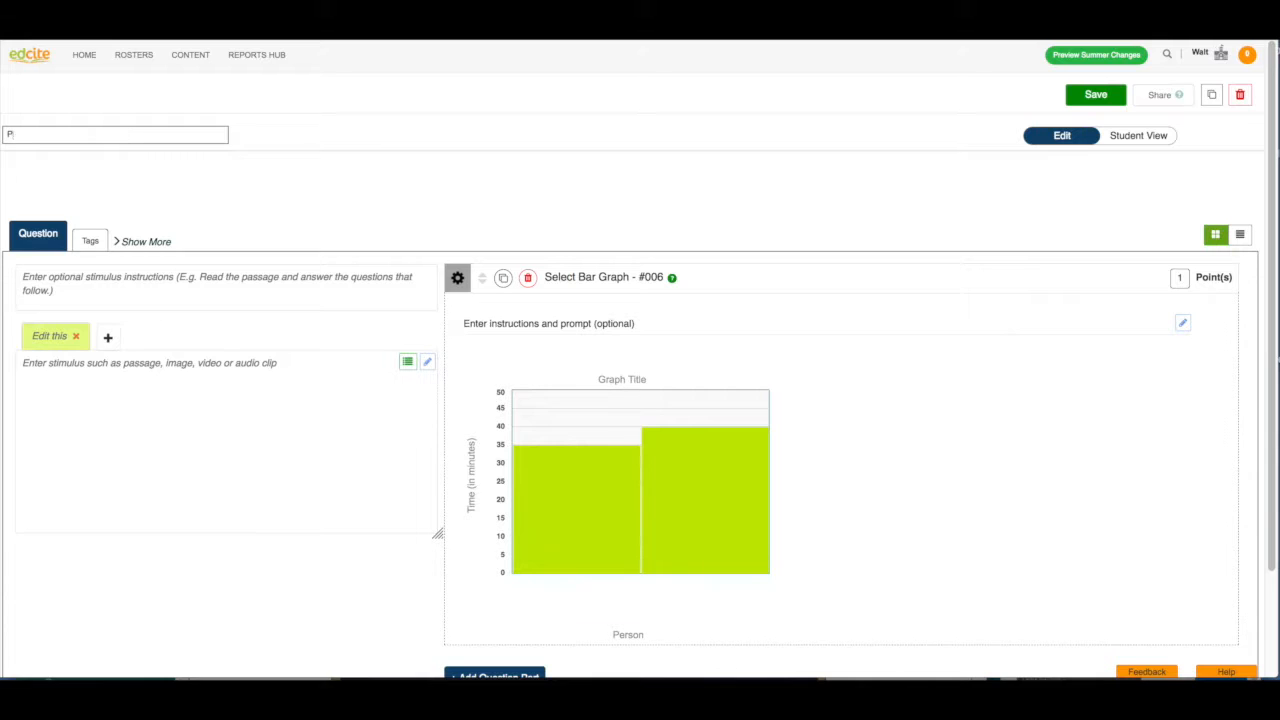
# Enter 'Pet Store' as the question title
pyautogui.write('Pet Store')
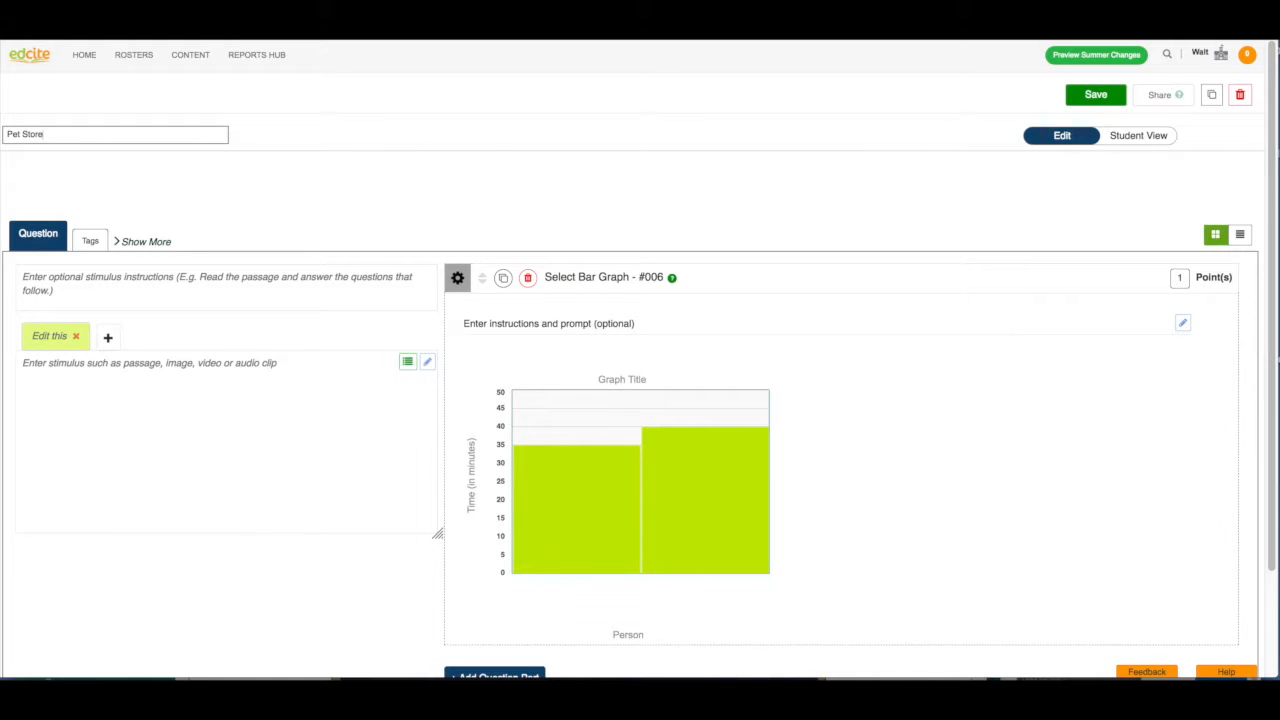
pyautogui.moveTo(165, 375)
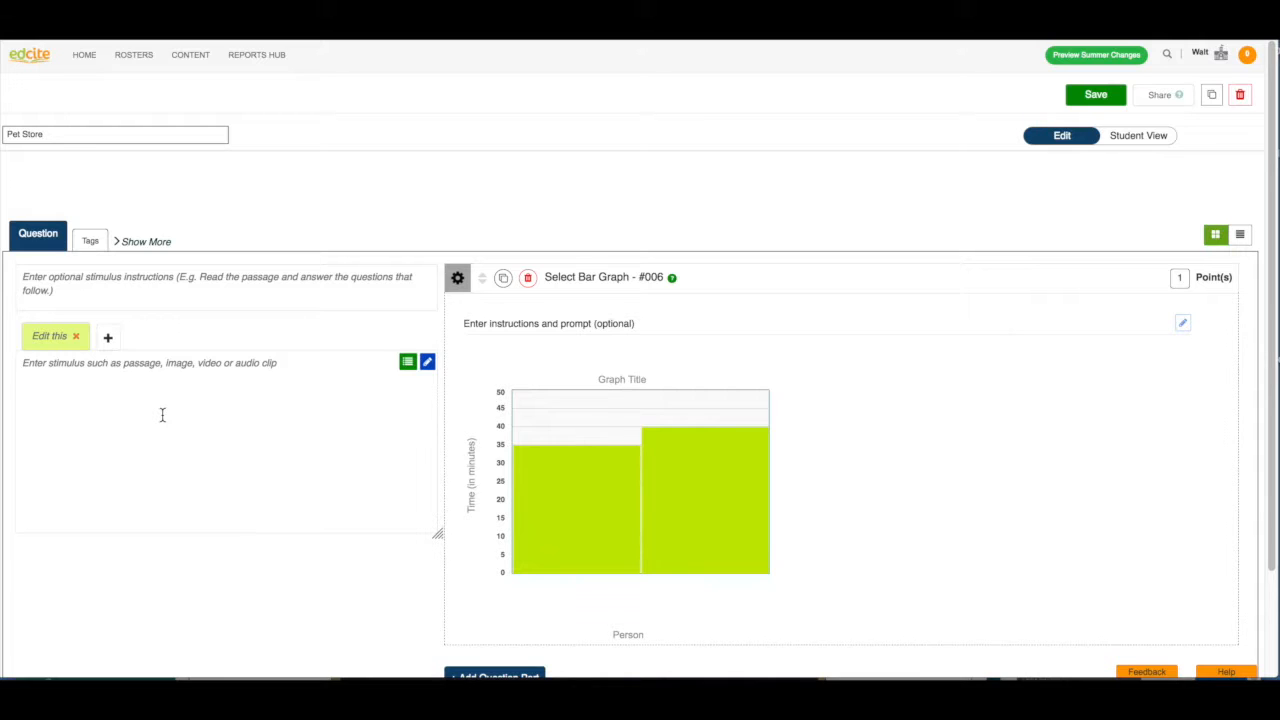
pyautogui.moveTo(406, 338)
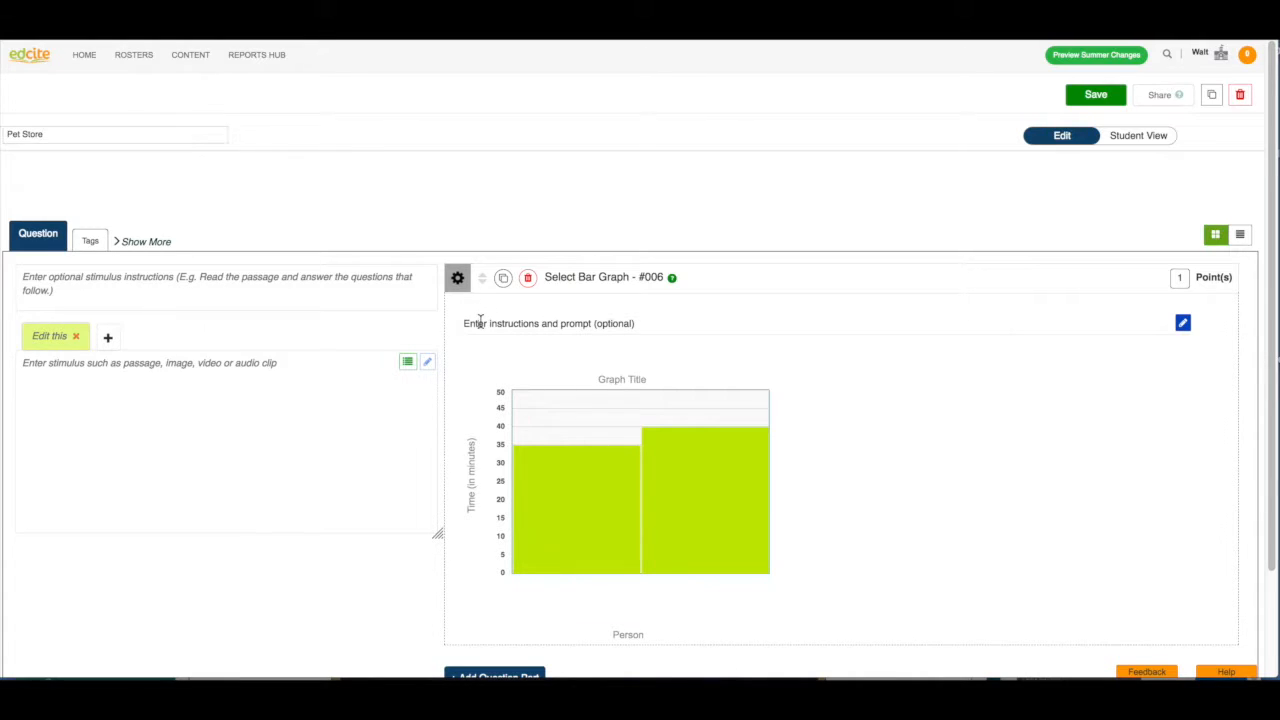
pyautogui.moveTo(1183, 323)
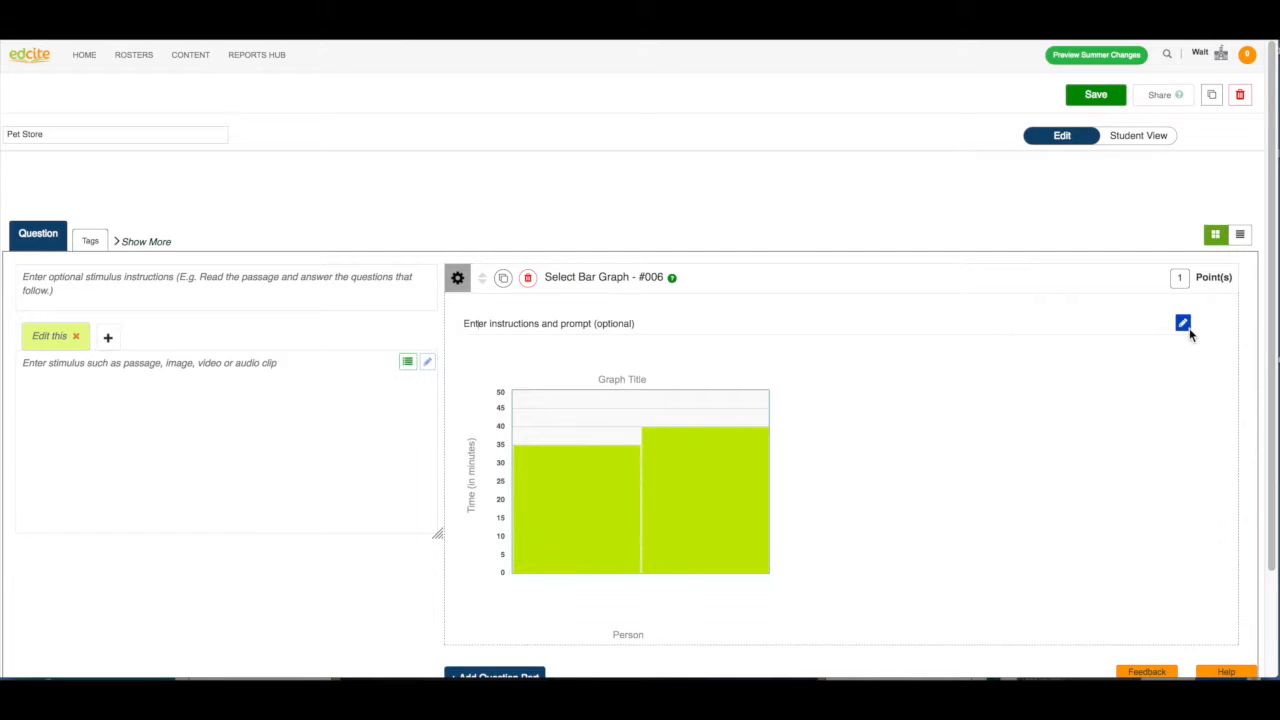
# Write the prompt: 'There are animals in the pet store. There are 10 cats. There are 30 dogs'
pyautogui.click(1183, 323)
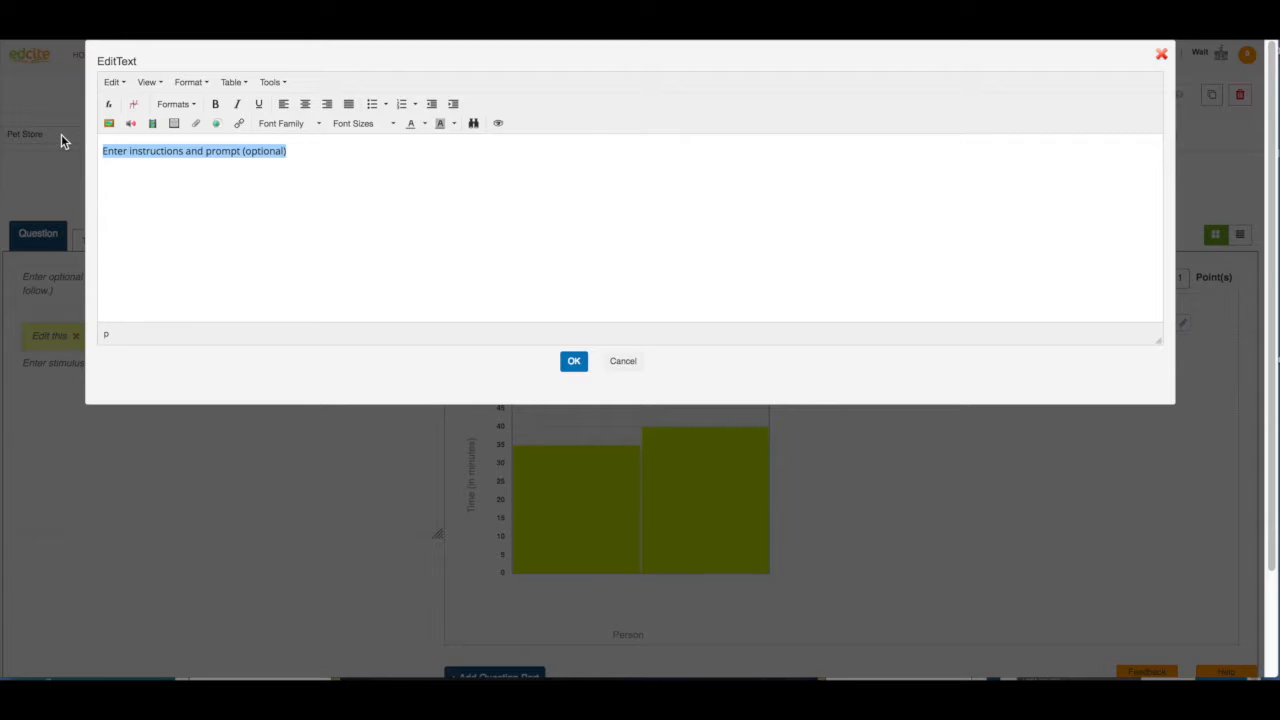
pyautogui.write('There are')
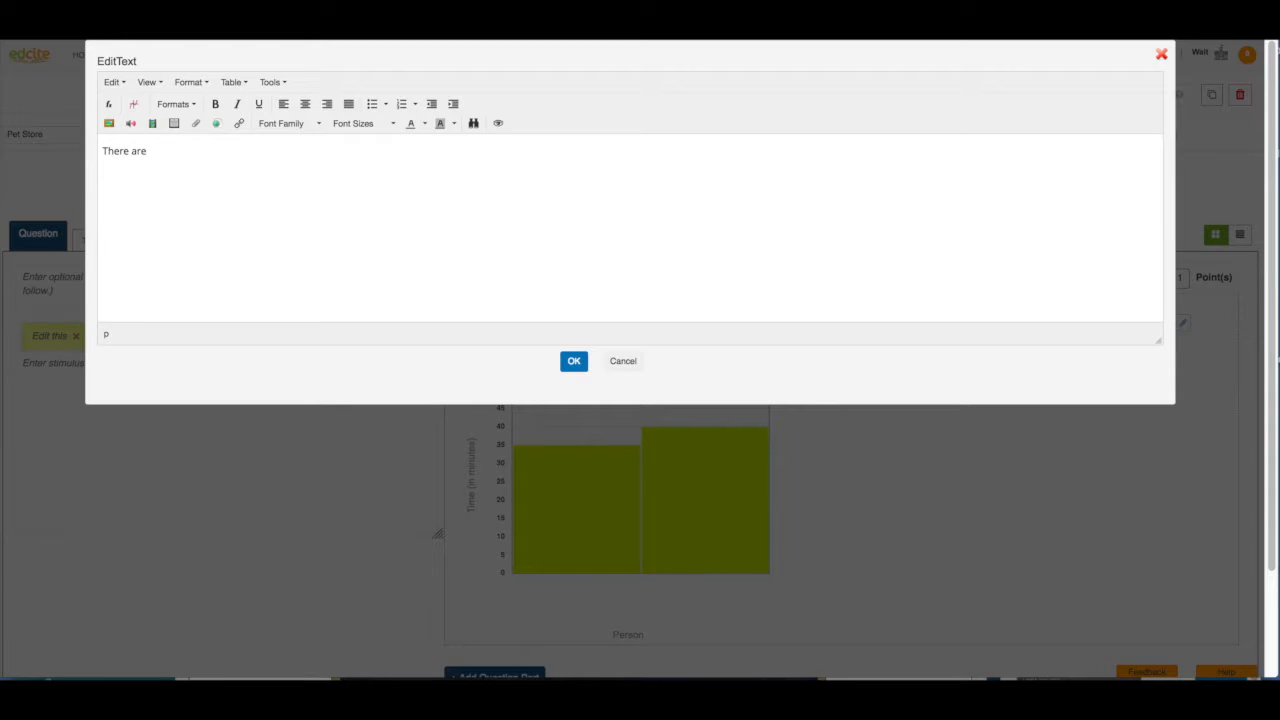
pyautogui.write('animals in t')
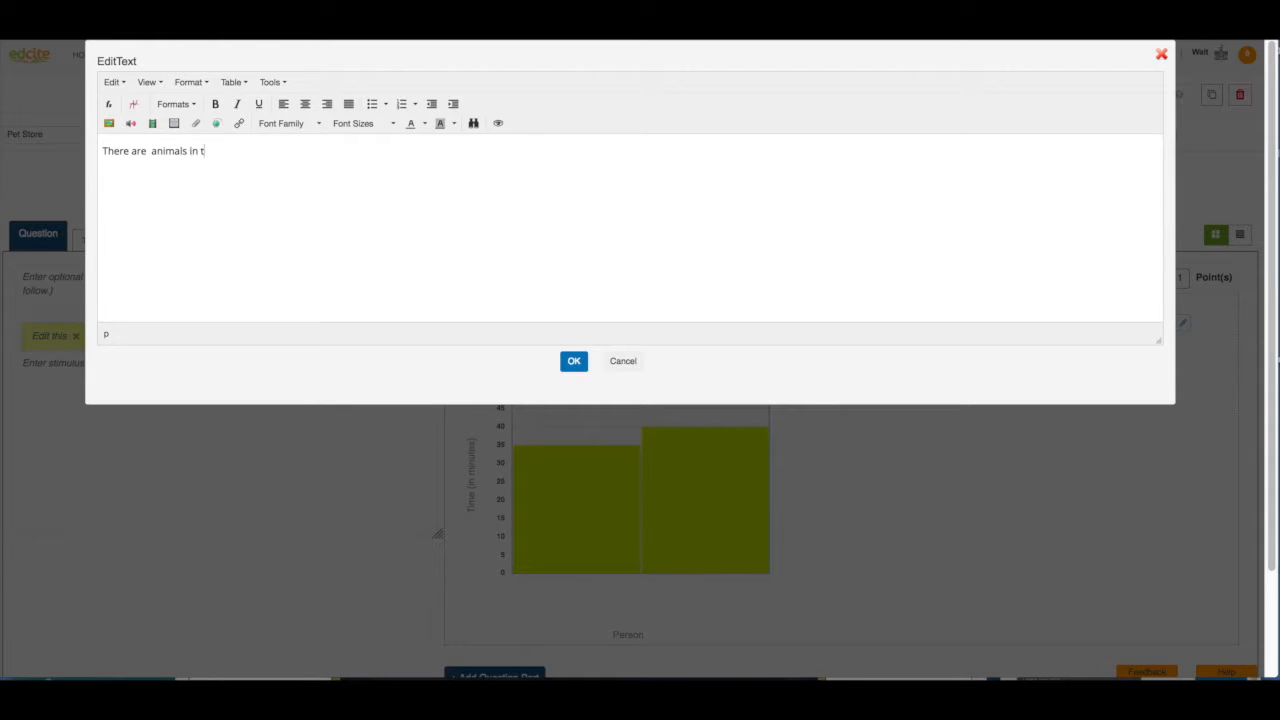
pyautogui.write('he pet store.')
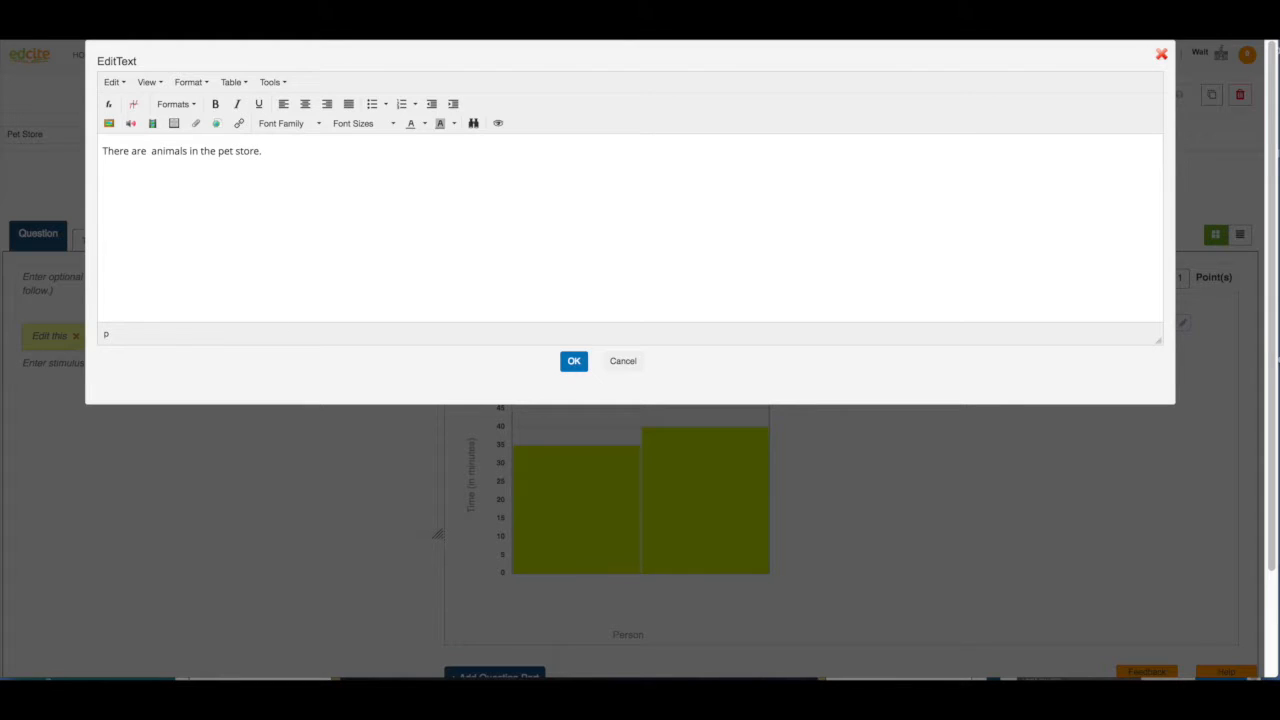
pyautogui.write('There are')
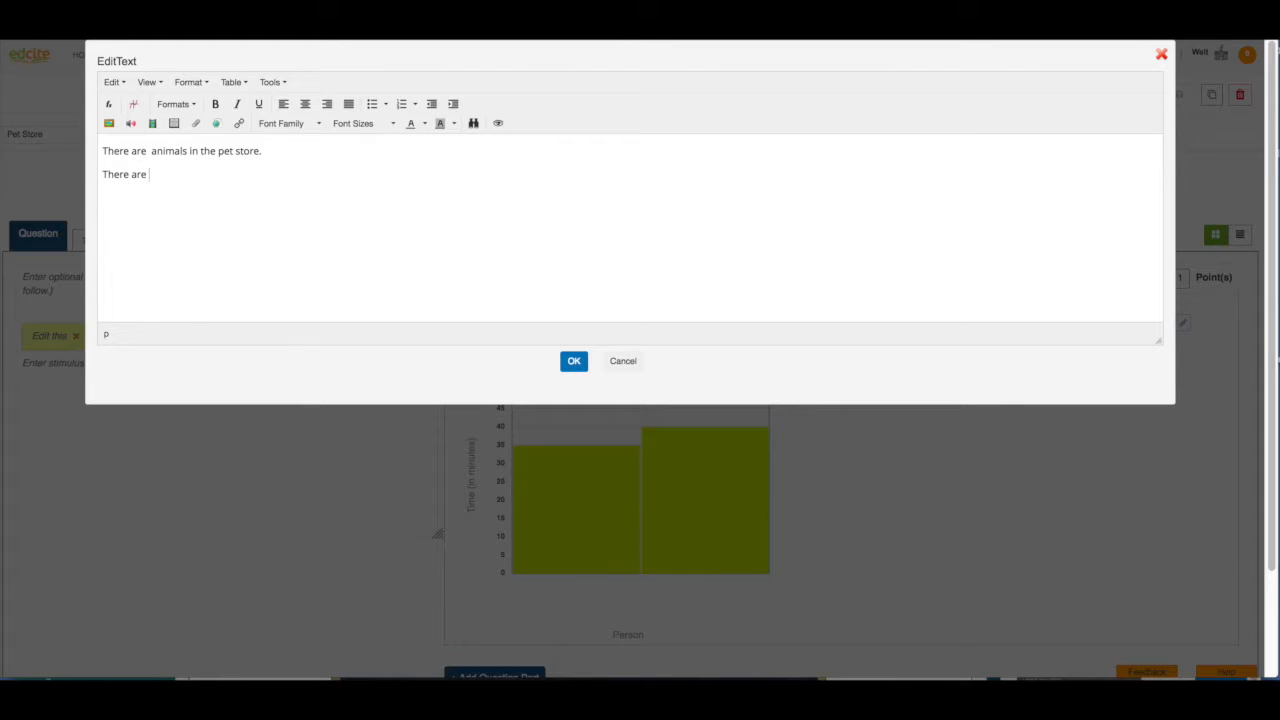
pyautogui.write('10 cats.')
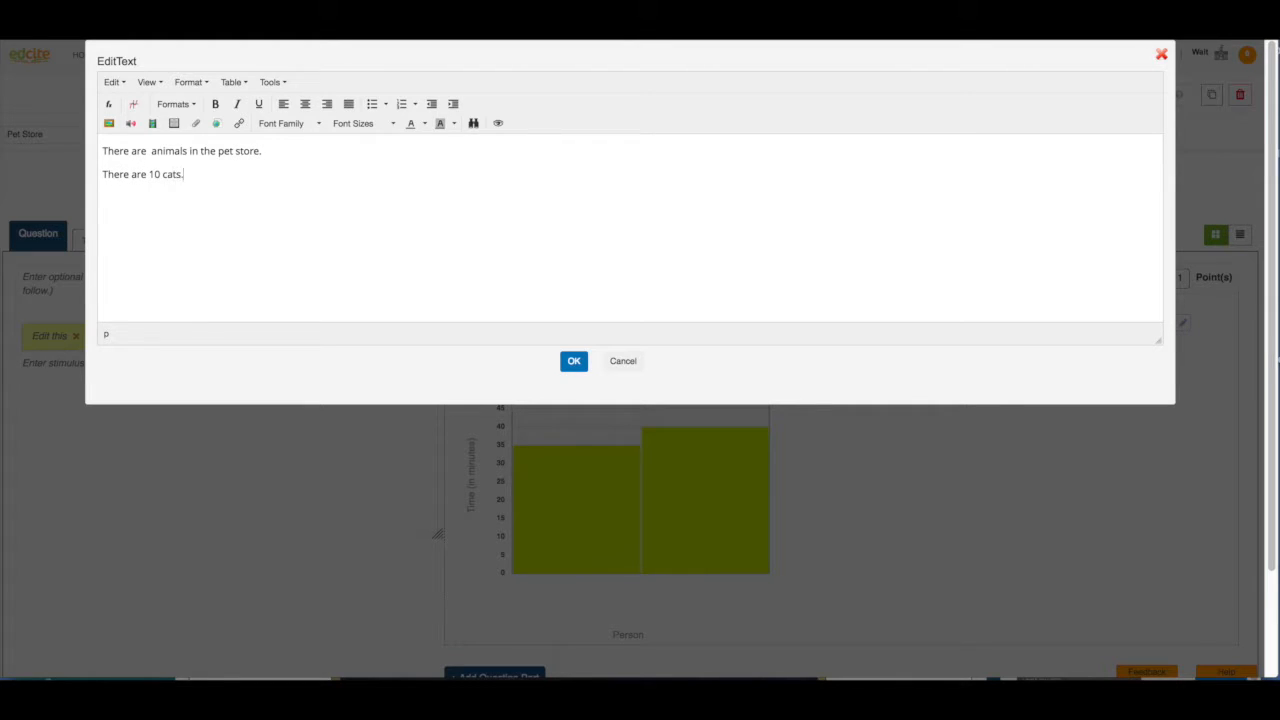
pyautogui.write('There are')
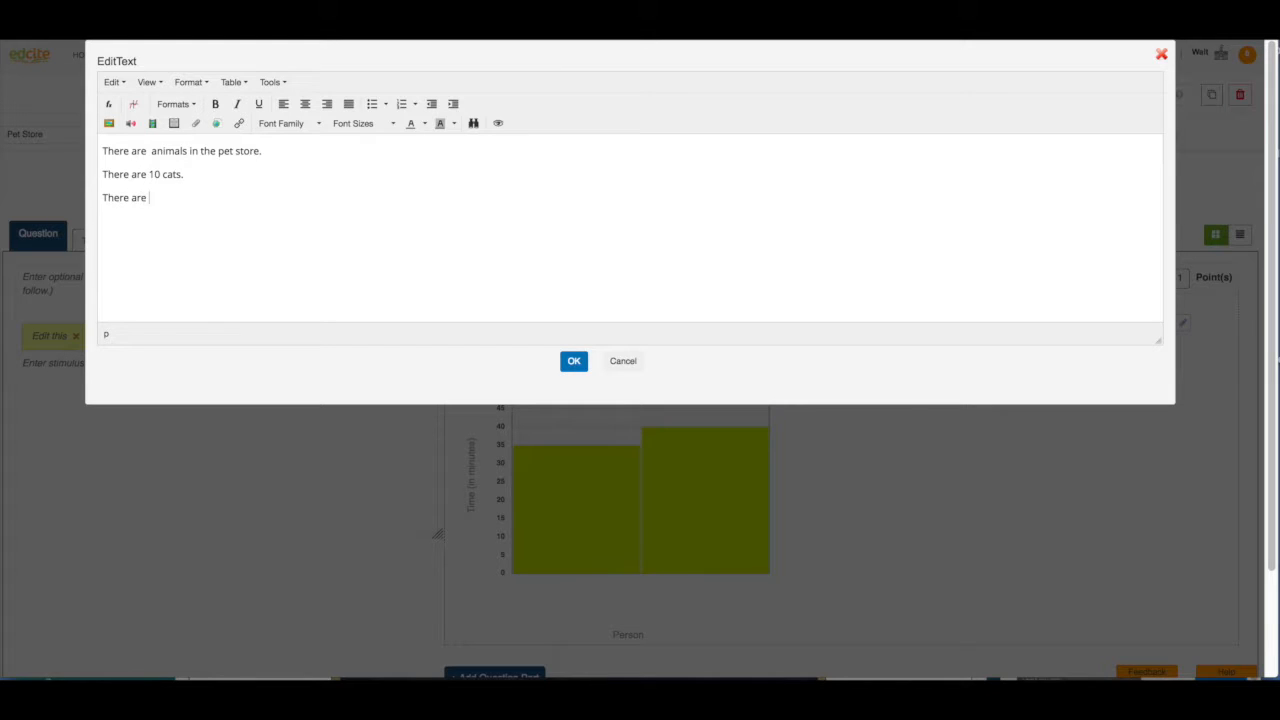
pyautogui.write('30 dogs')
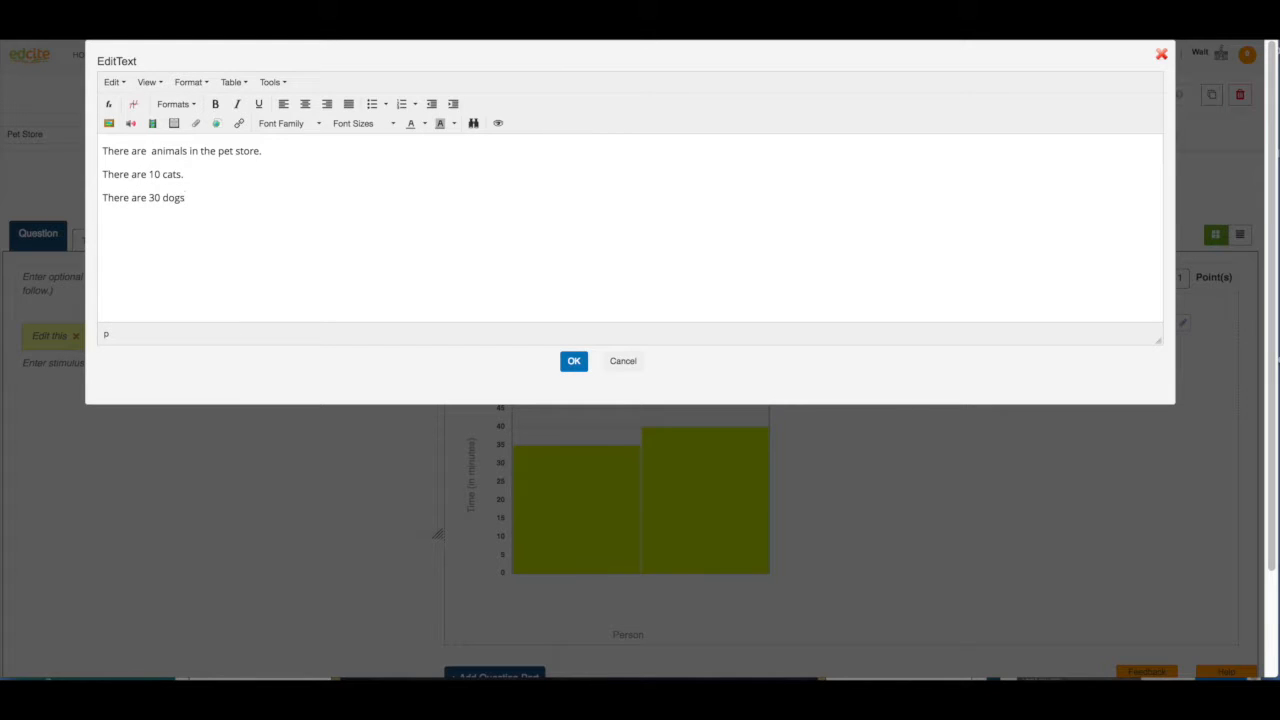
# Add the snakes sentence and ask for the bar showing how many snakes are in the store
pyautogui.write('There are 10')
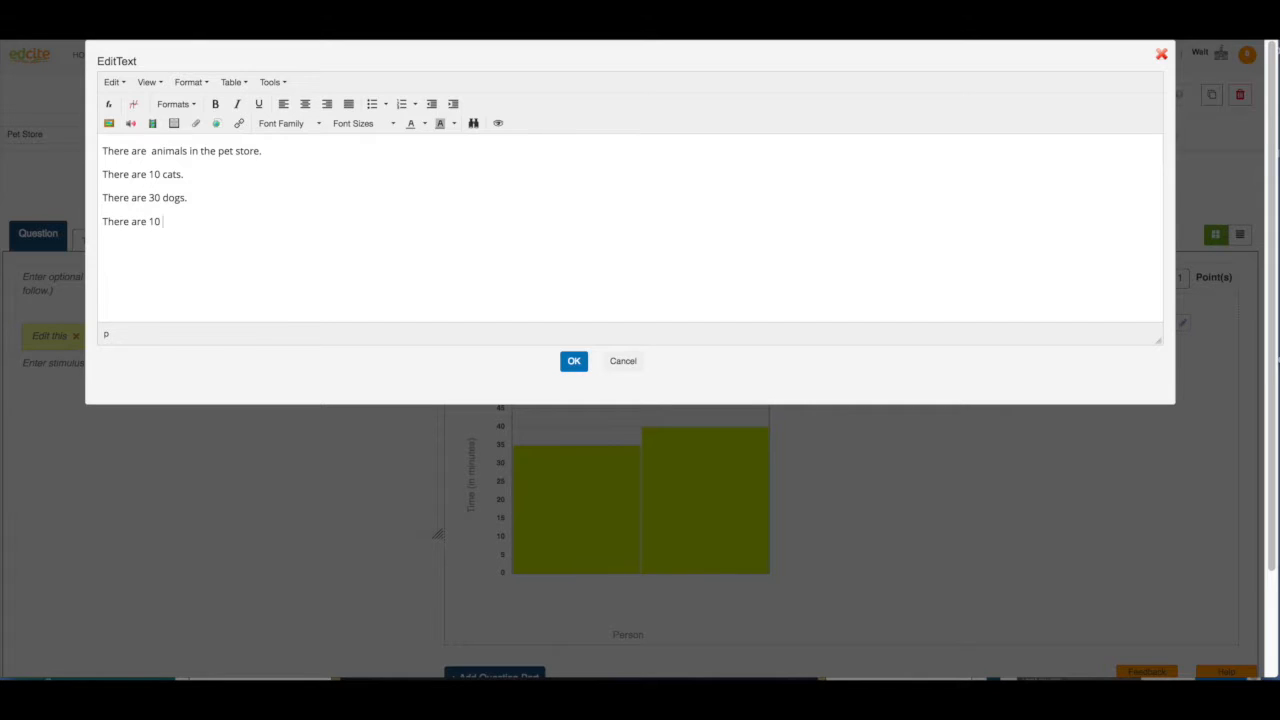
pyautogui.write('snakes.')
pyautogui.write('Click on the bar th')
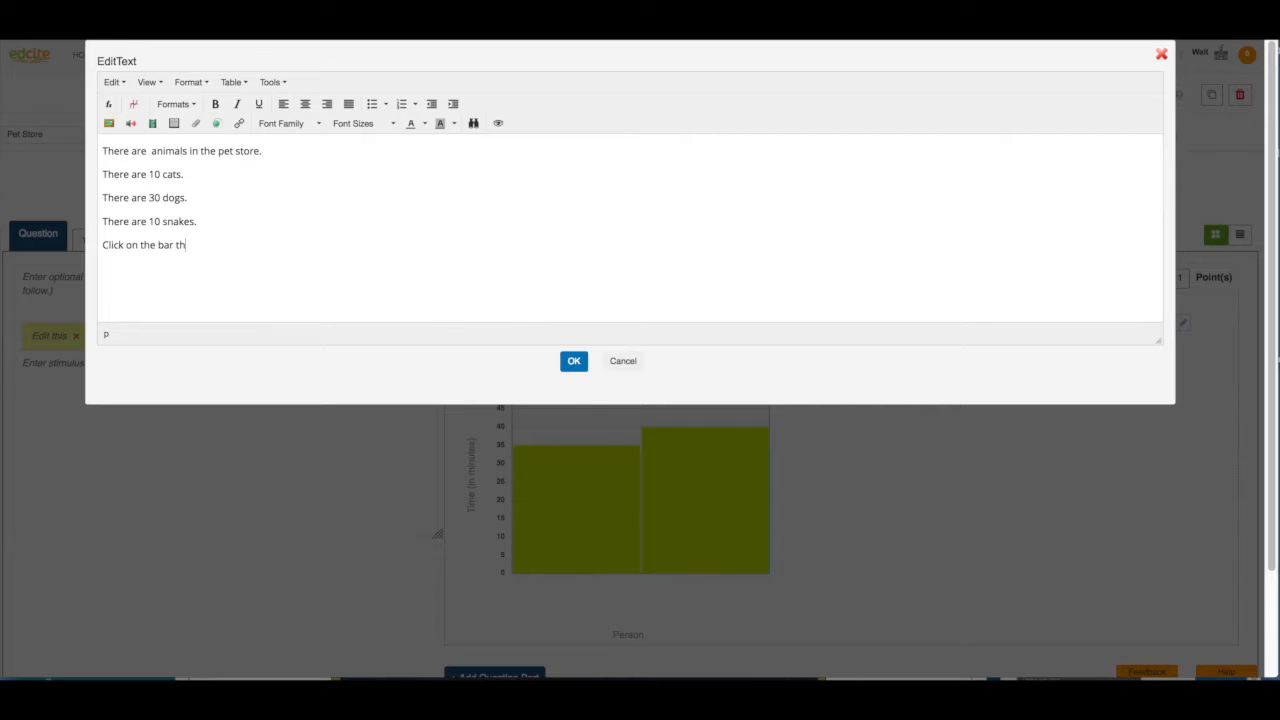
pyautogui.write('at shows how m')
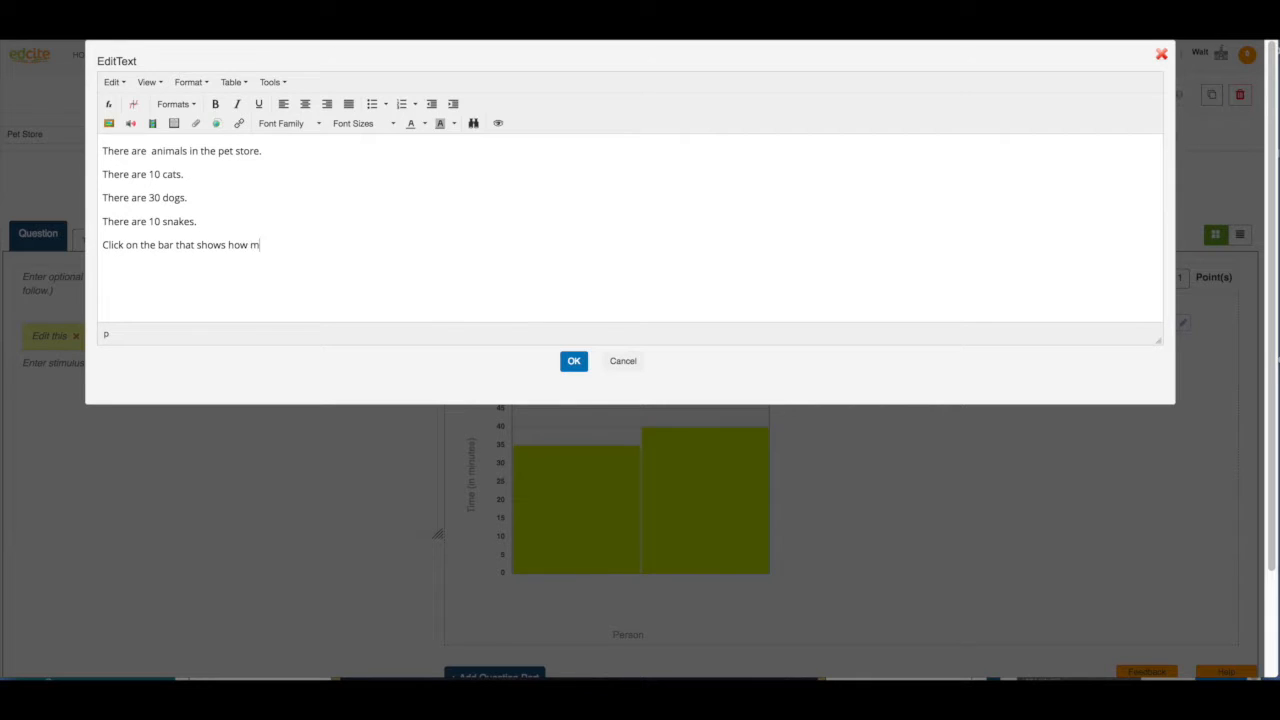
pyautogui.write('any snake')
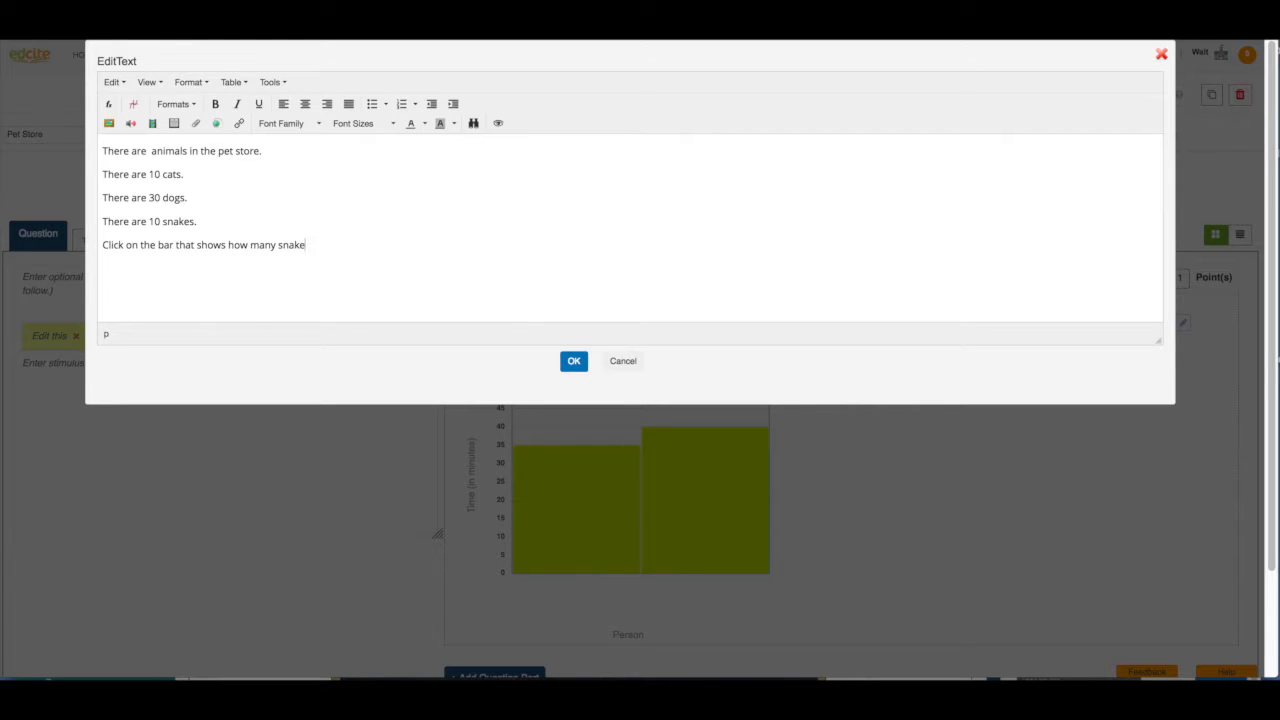
pyautogui.write('s are in the store')
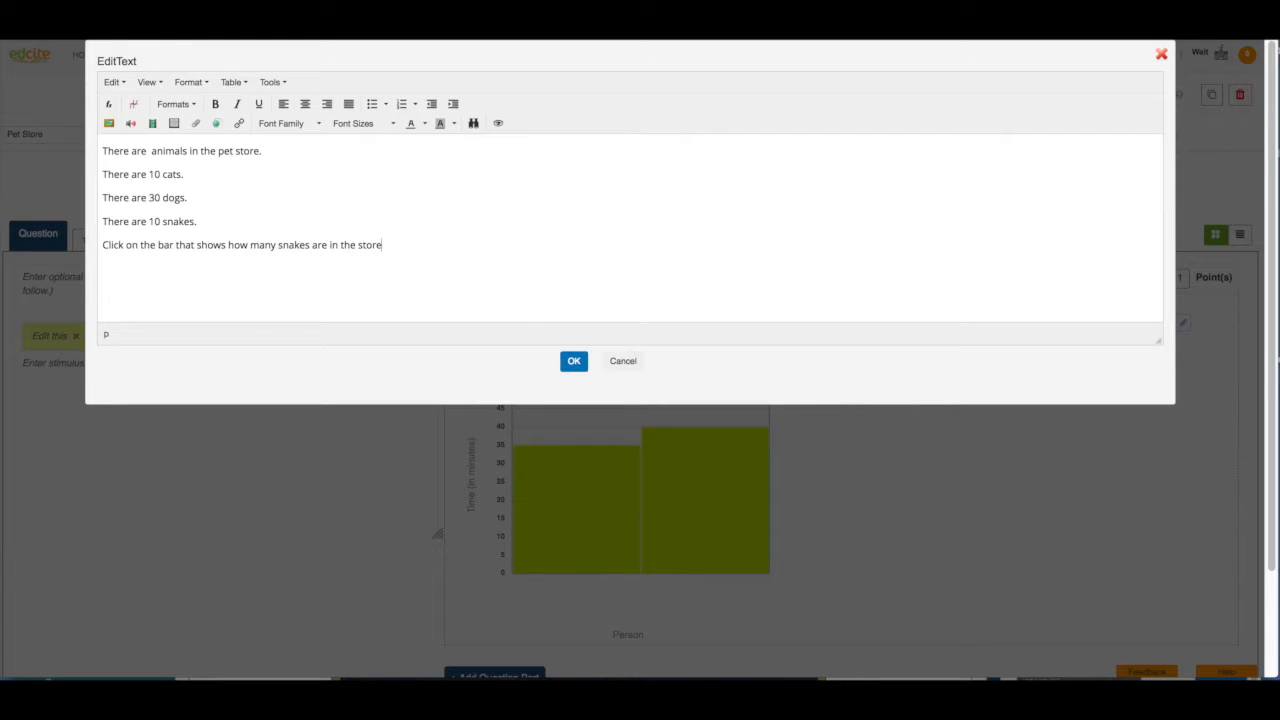
pyautogui.write('.')
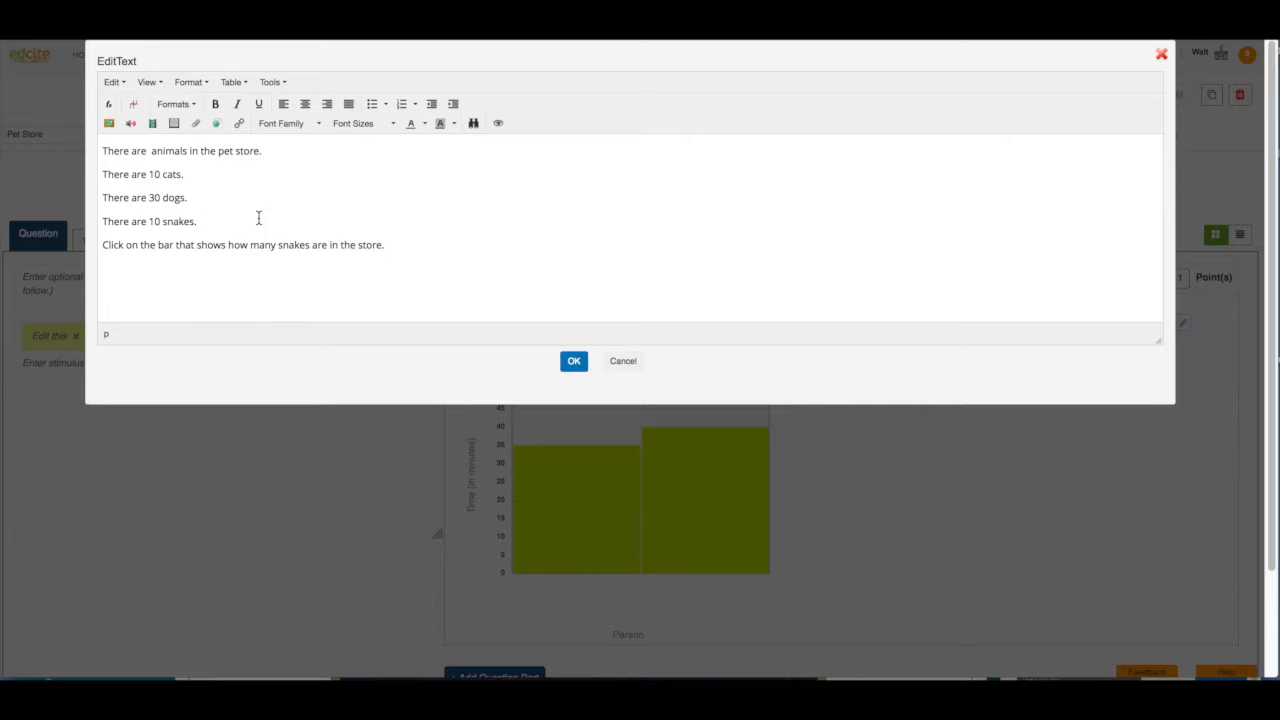
pyautogui.click(573, 361)
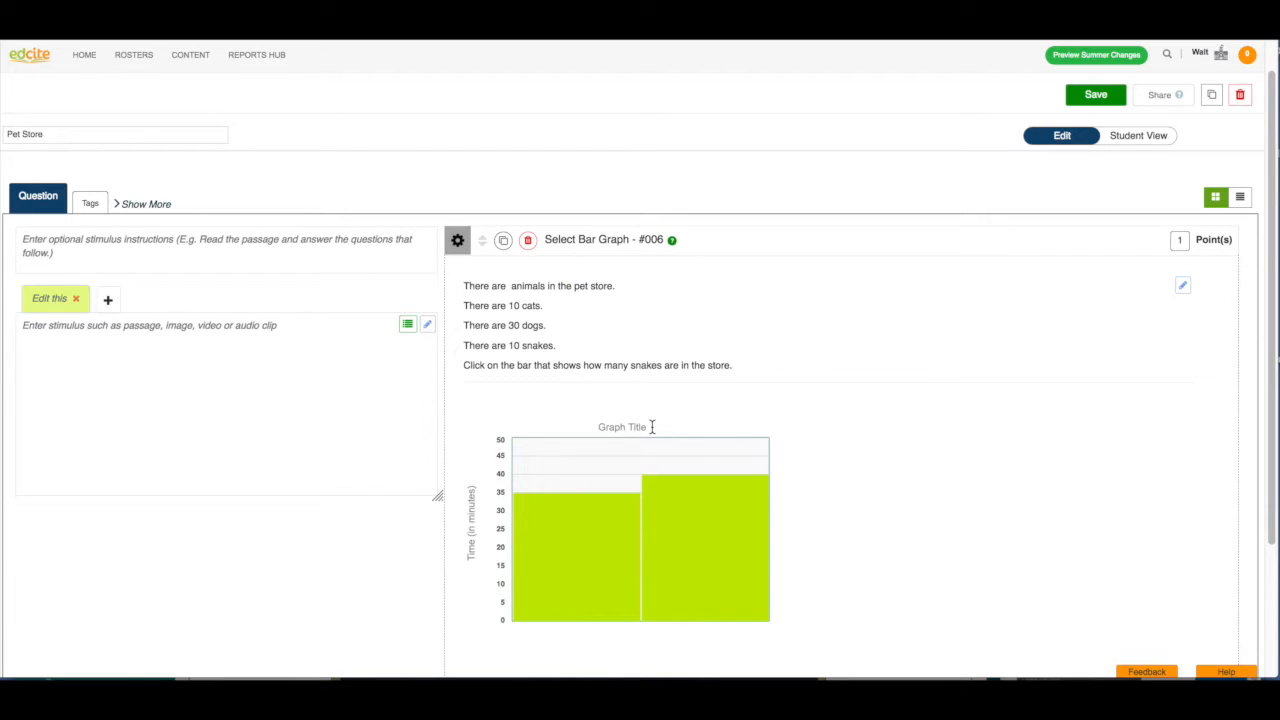
# Title the graph Pet Store and label axes Number of Animals and Type of Animal
pyautogui.click(1095, 94)
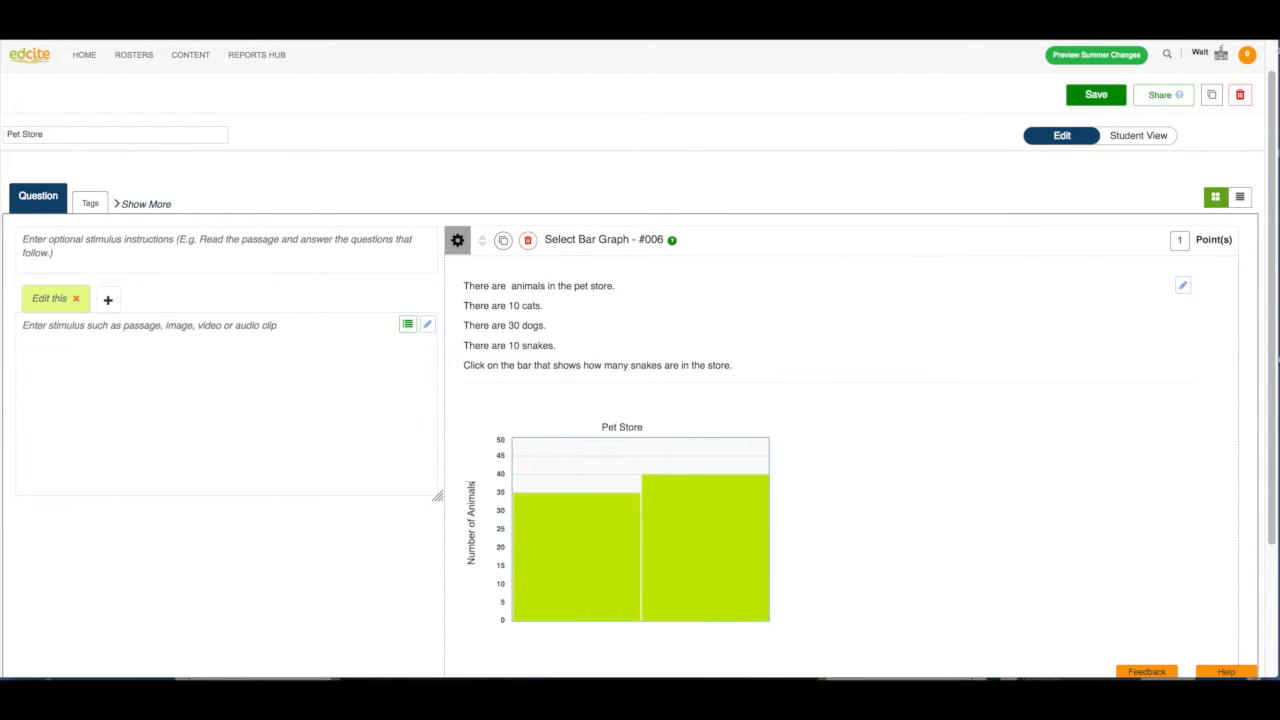
pyautogui.scroll(-3)
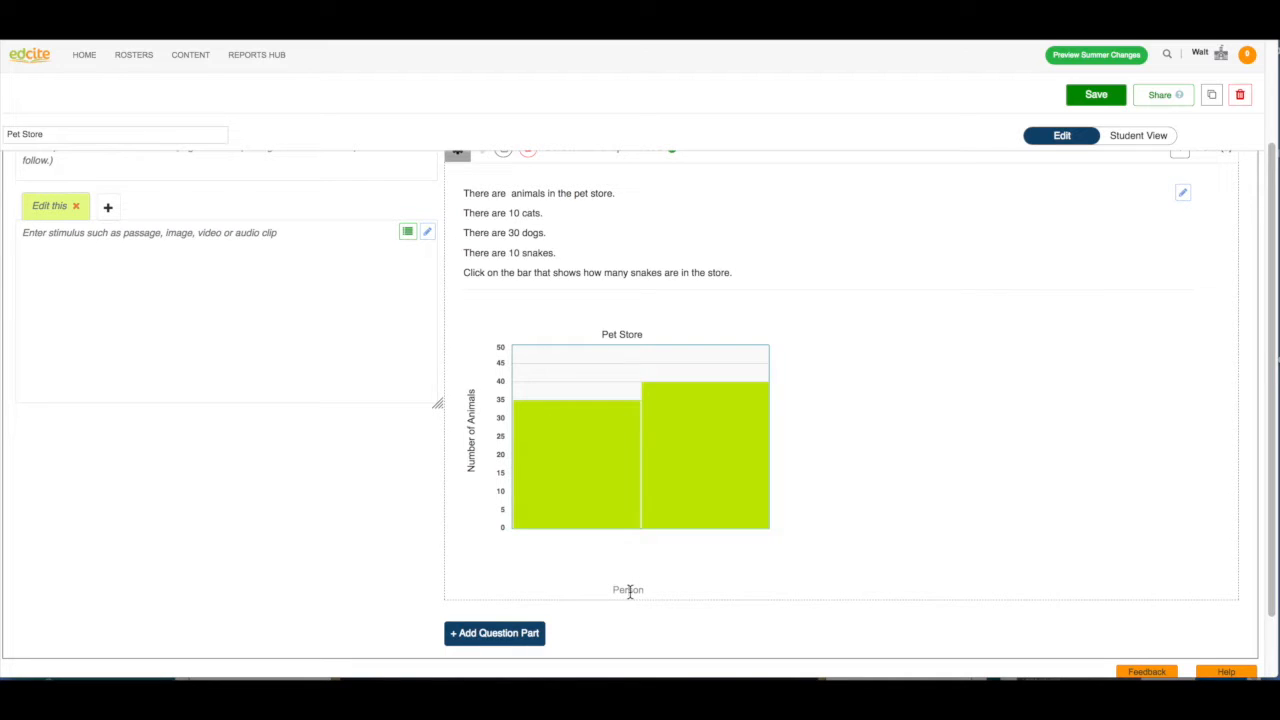
pyautogui.scroll(3)
pyautogui.write('Type of Animal')
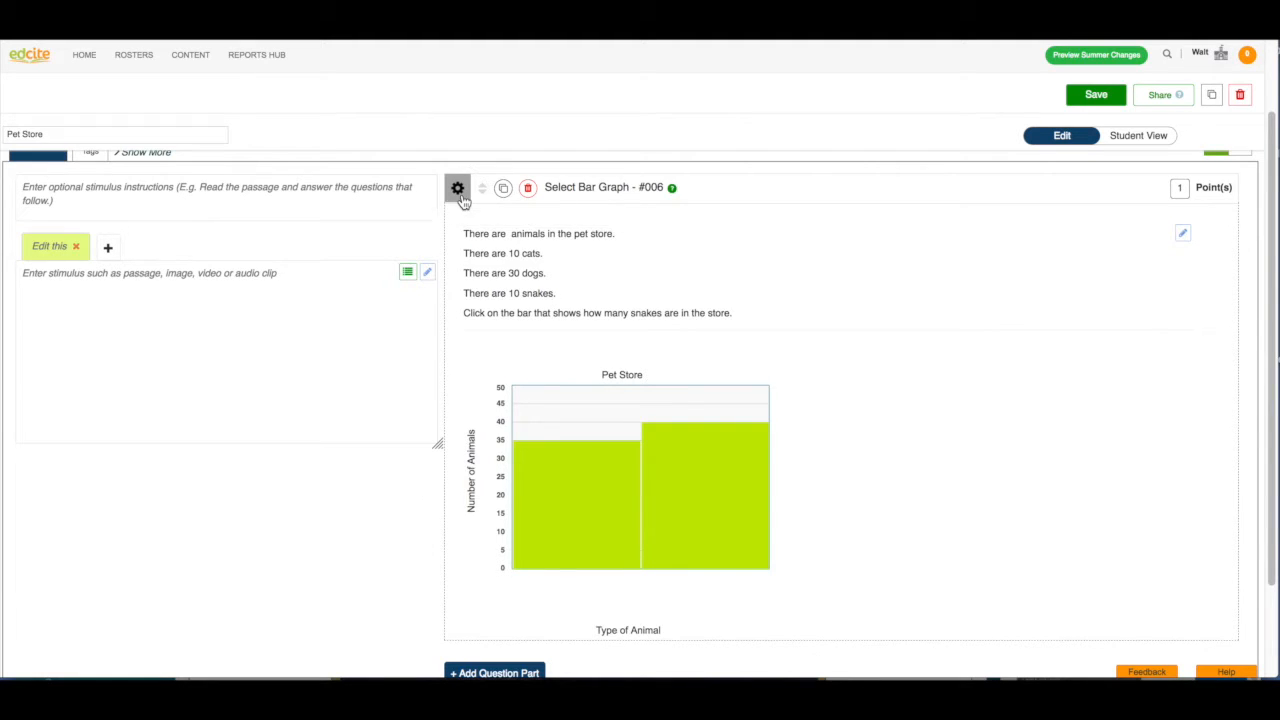
# Label the bars Cat and Dog and add a third Snakes bar in bar settings
pyautogui.click(457, 188)
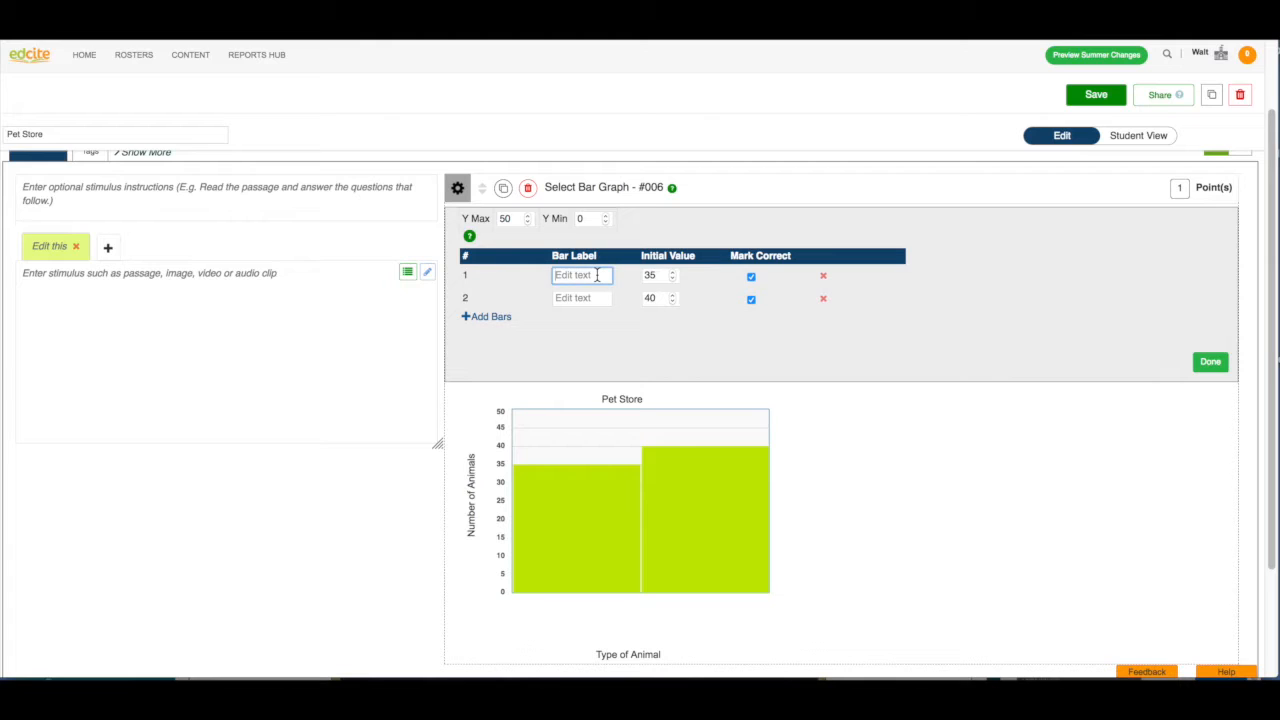
pyautogui.write('Ca')
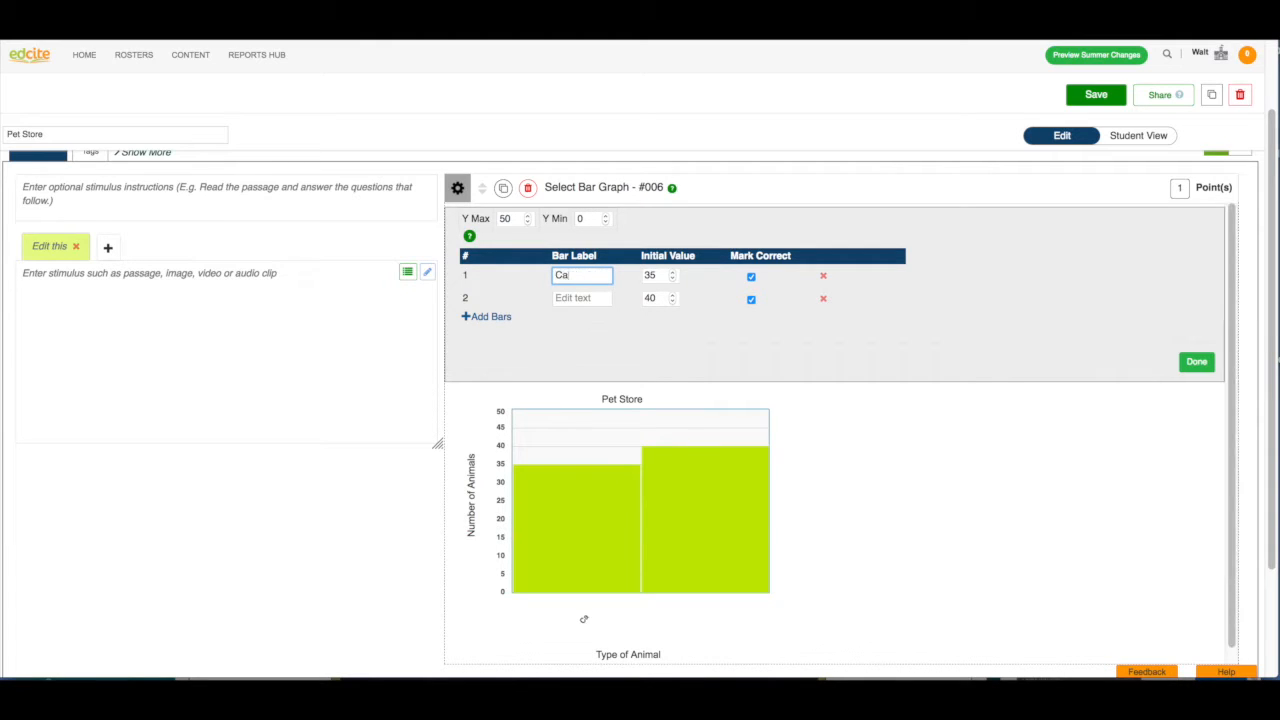
pyautogui.click(660, 275)
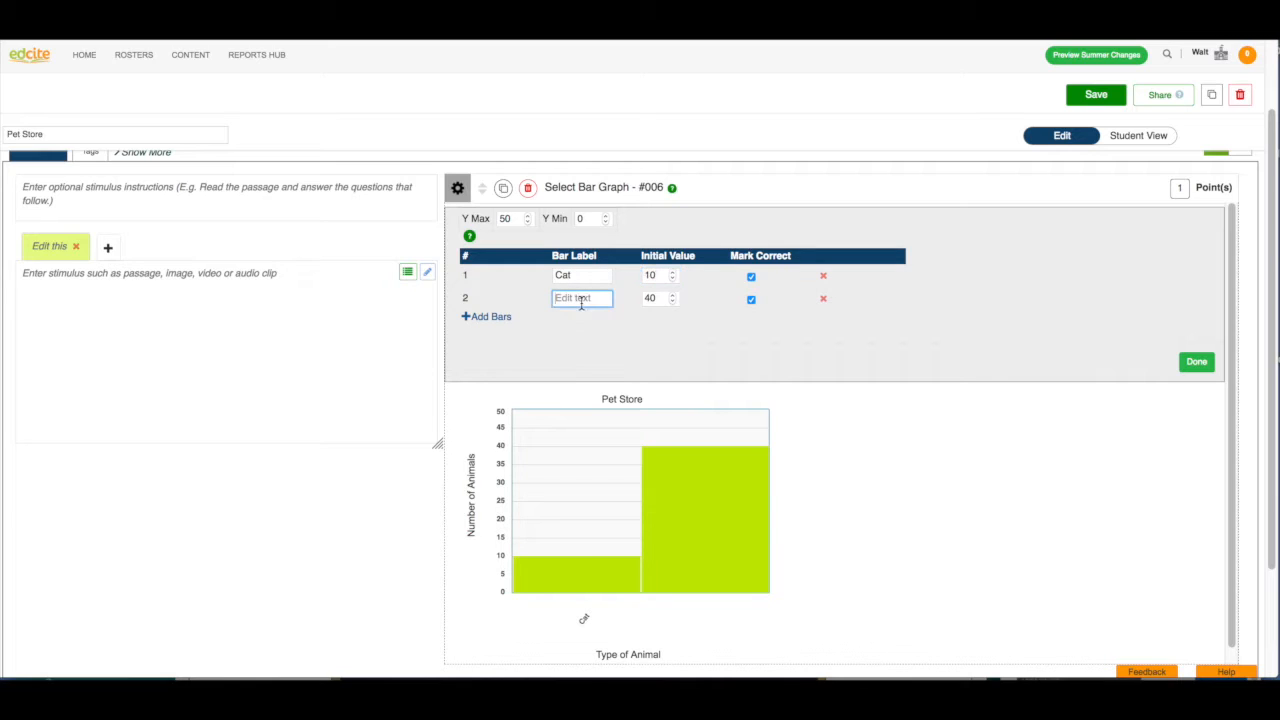
pyautogui.write('Dog')
pyautogui.click(661, 298)
pyautogui.write('30')
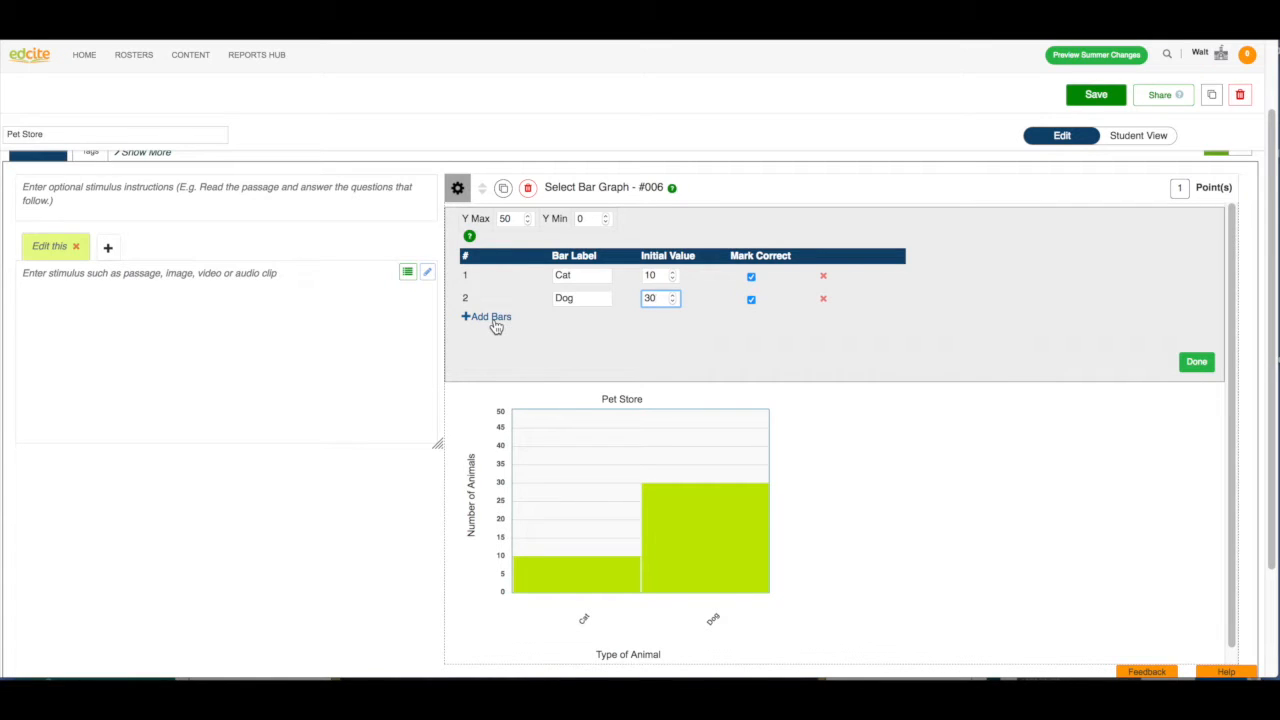
pyautogui.click(486, 316)
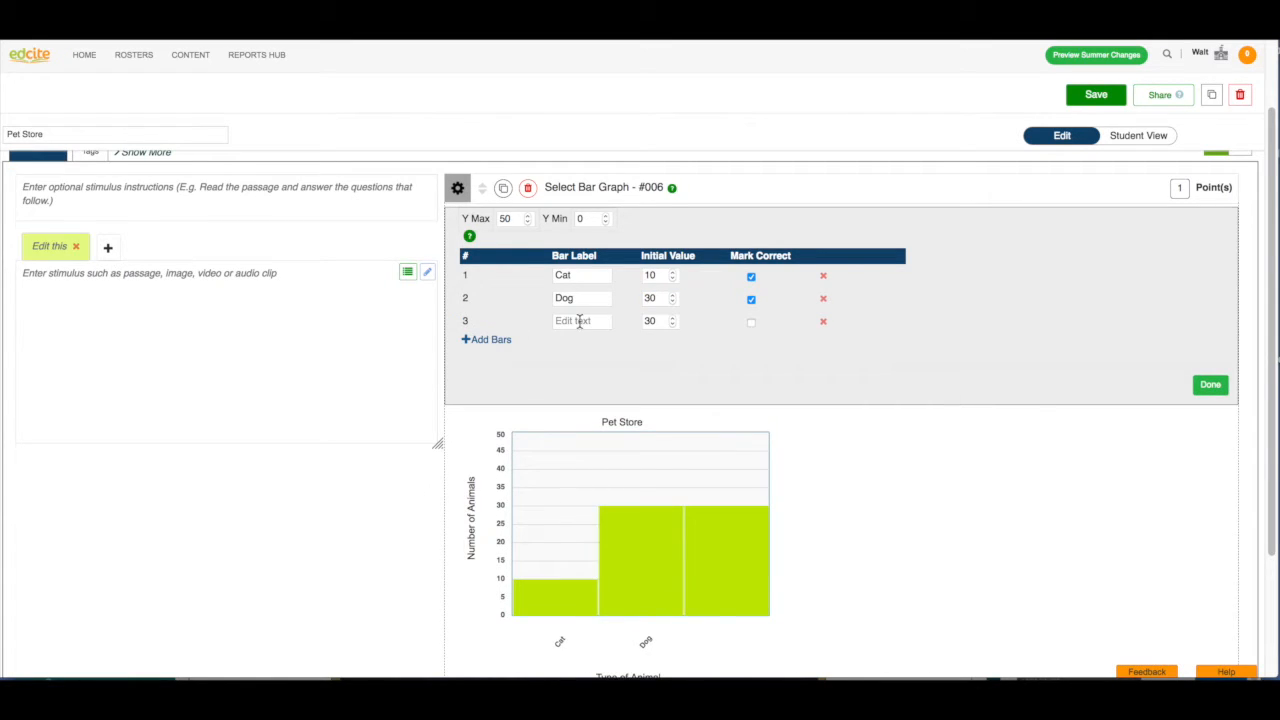
pyautogui.write('S')
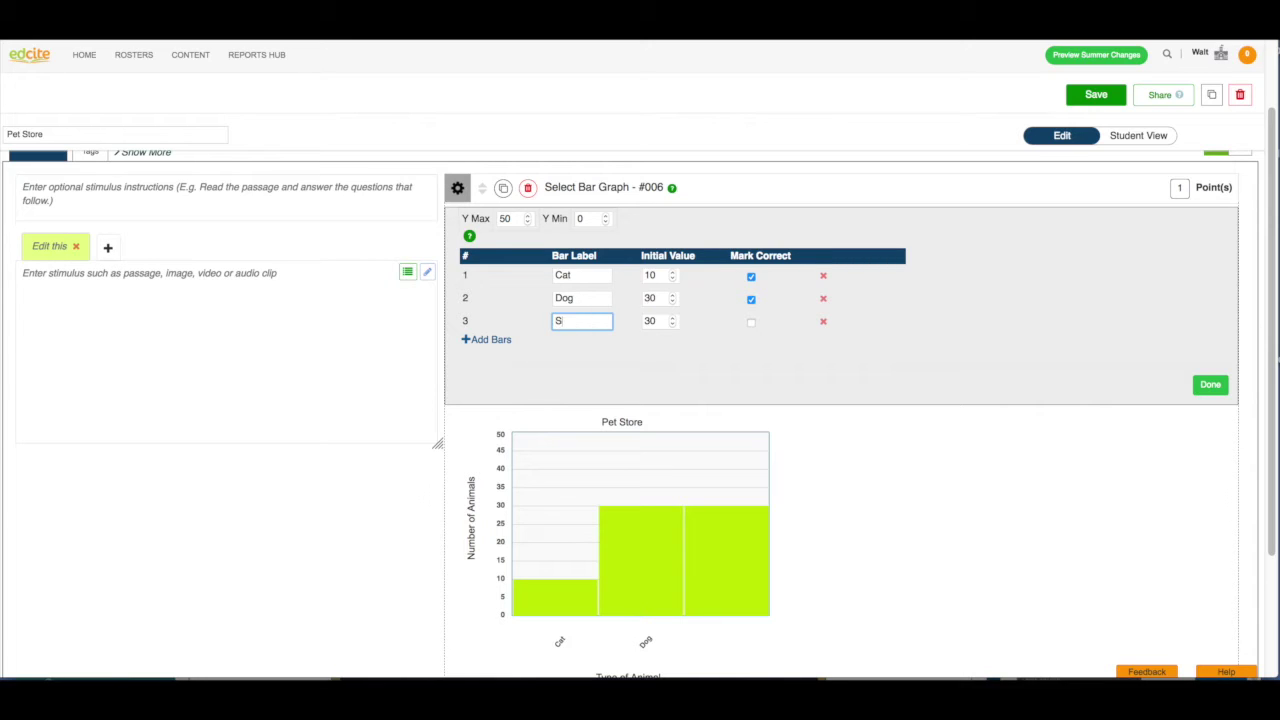
pyautogui.write('nakes')
pyautogui.click(661, 321)
pyautogui.write('10')
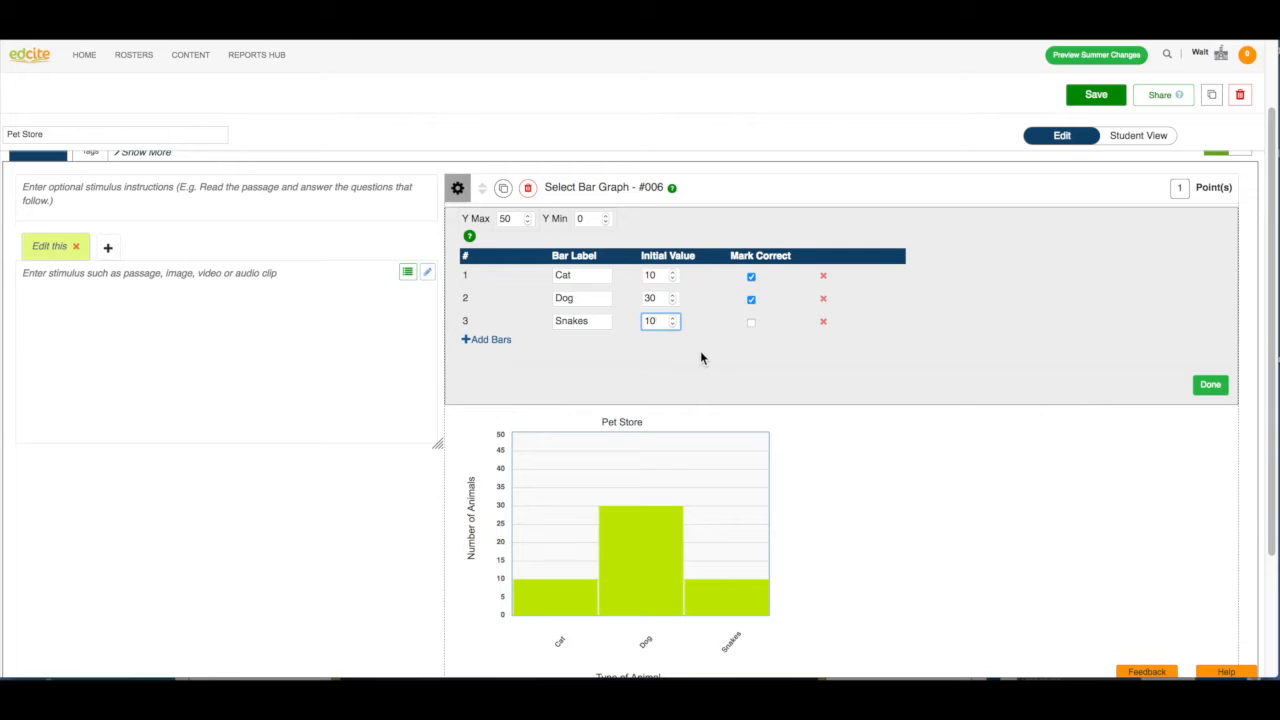
# Mark only the Snakes bar as correct, unmarking Dog and Cat
pyautogui.click(751, 321)
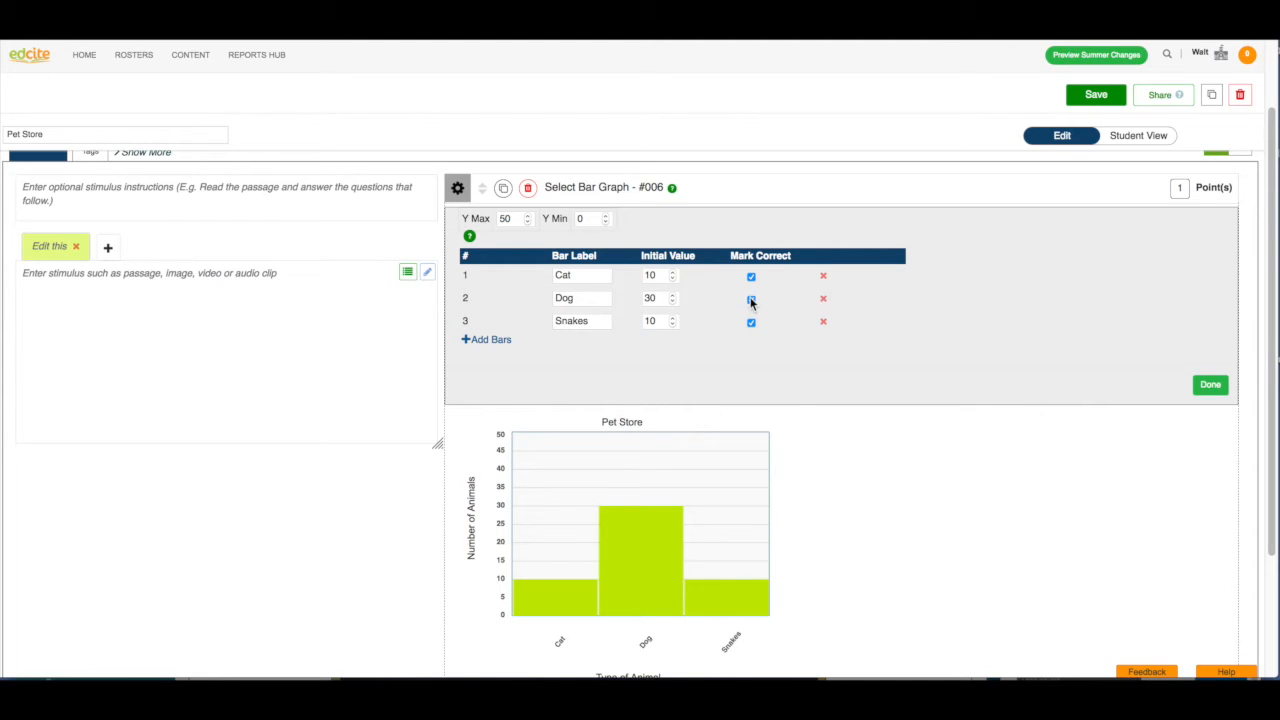
pyautogui.click(751, 298)
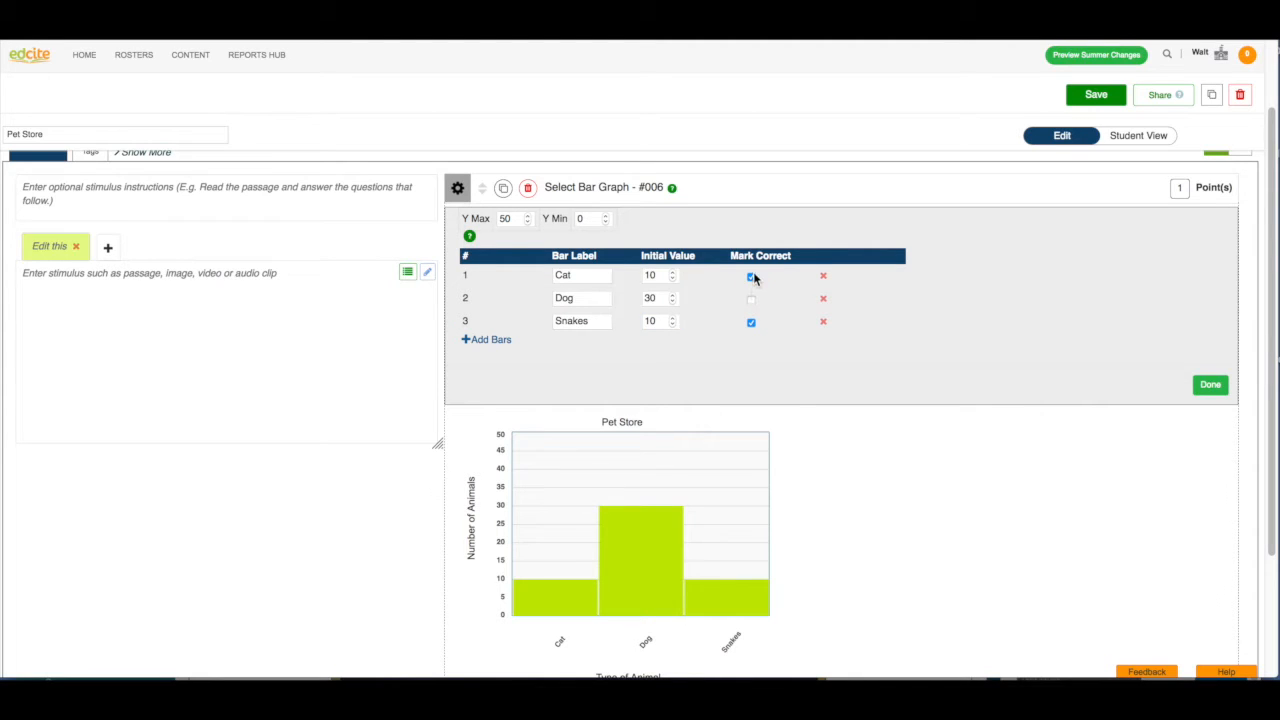
pyautogui.click(751, 276)
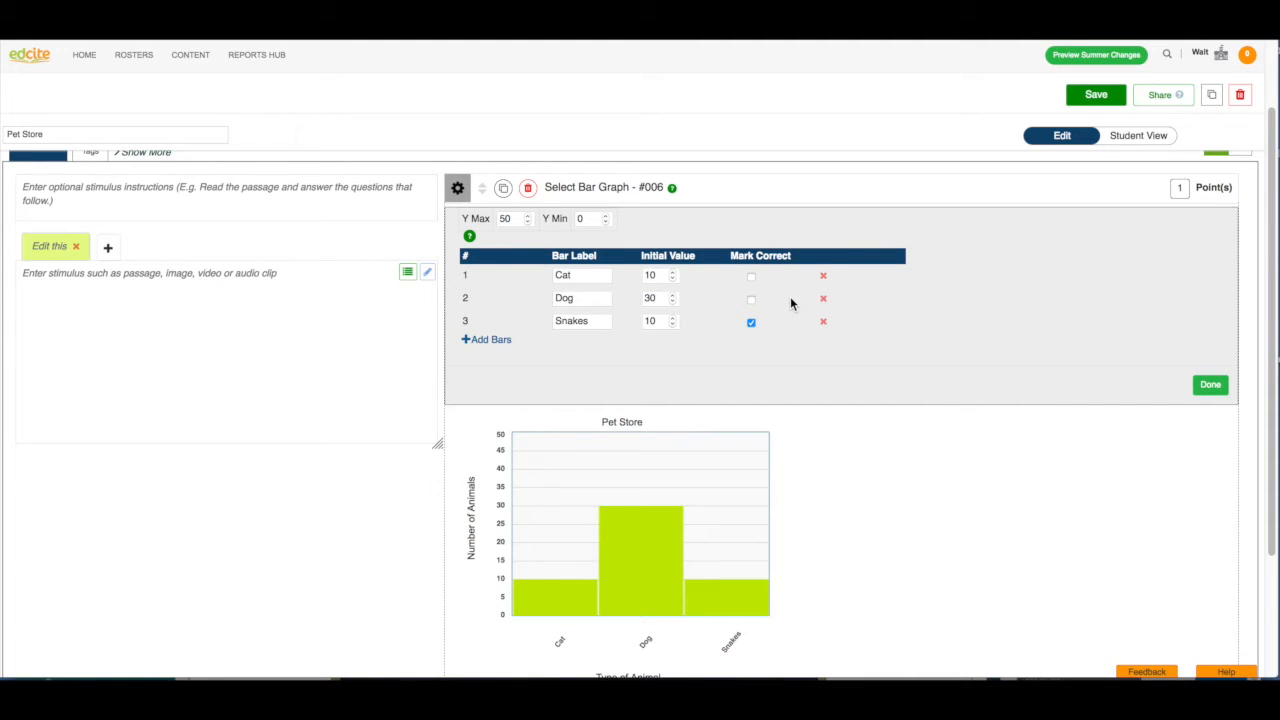
pyautogui.scroll(-3)
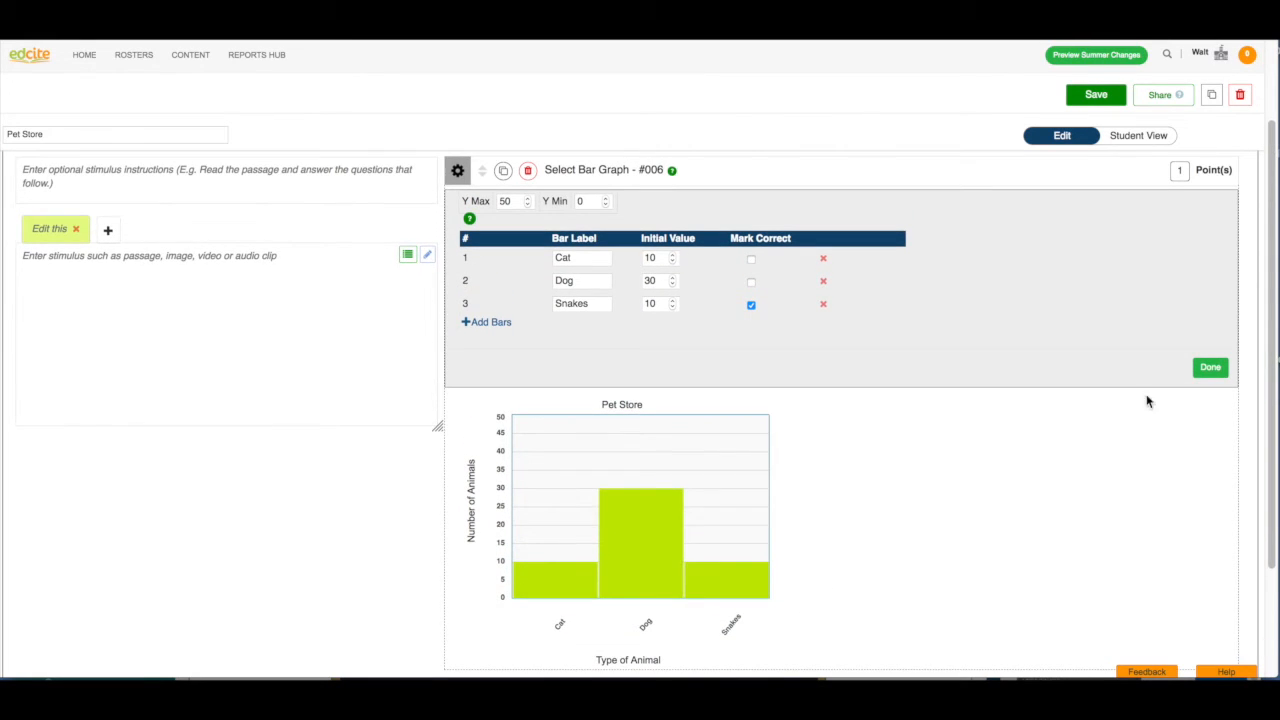
# Finish bar settings, save the Pet Store question, and preview it in Student View
pyautogui.click(1210, 367)
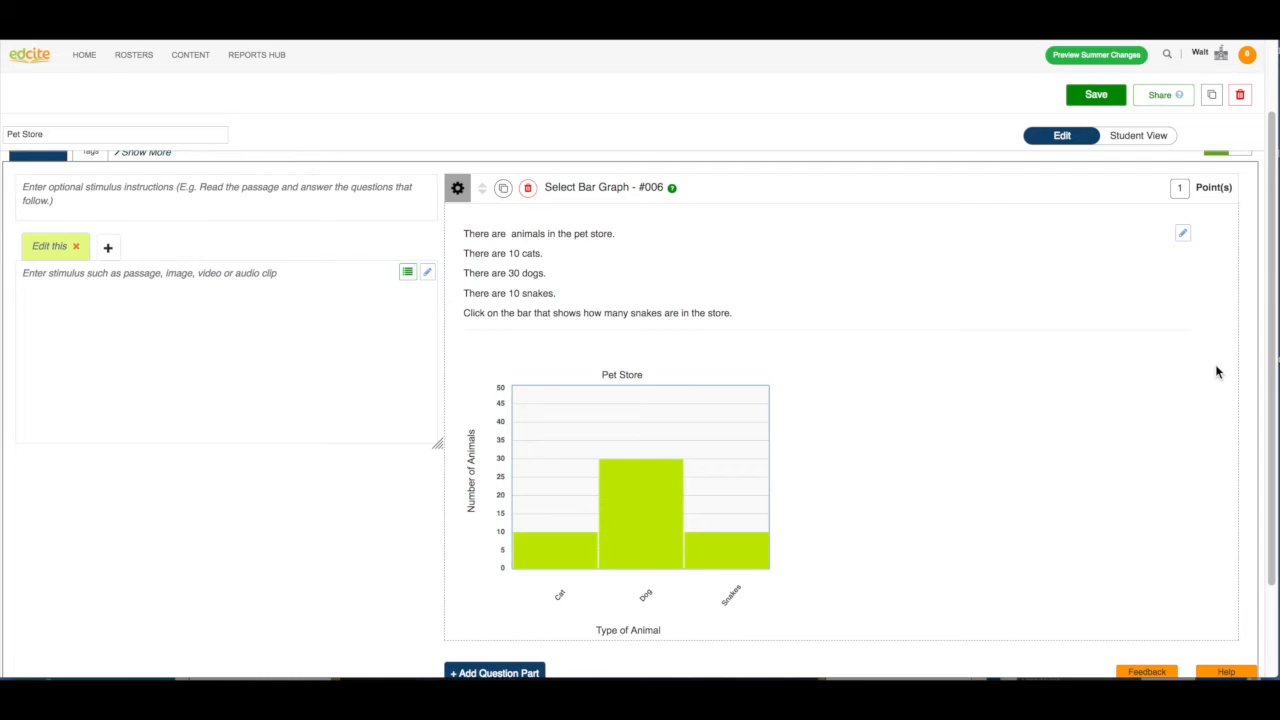
pyautogui.click(1096, 94)
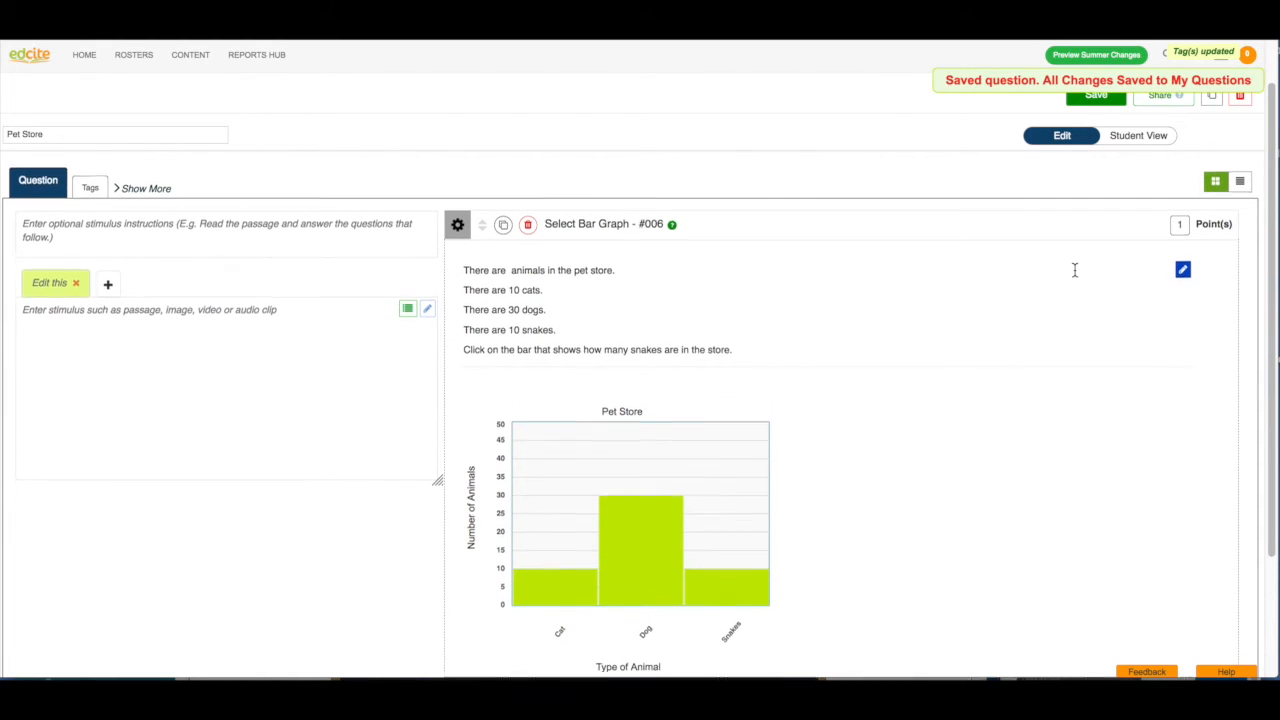
pyautogui.click(1149, 135)
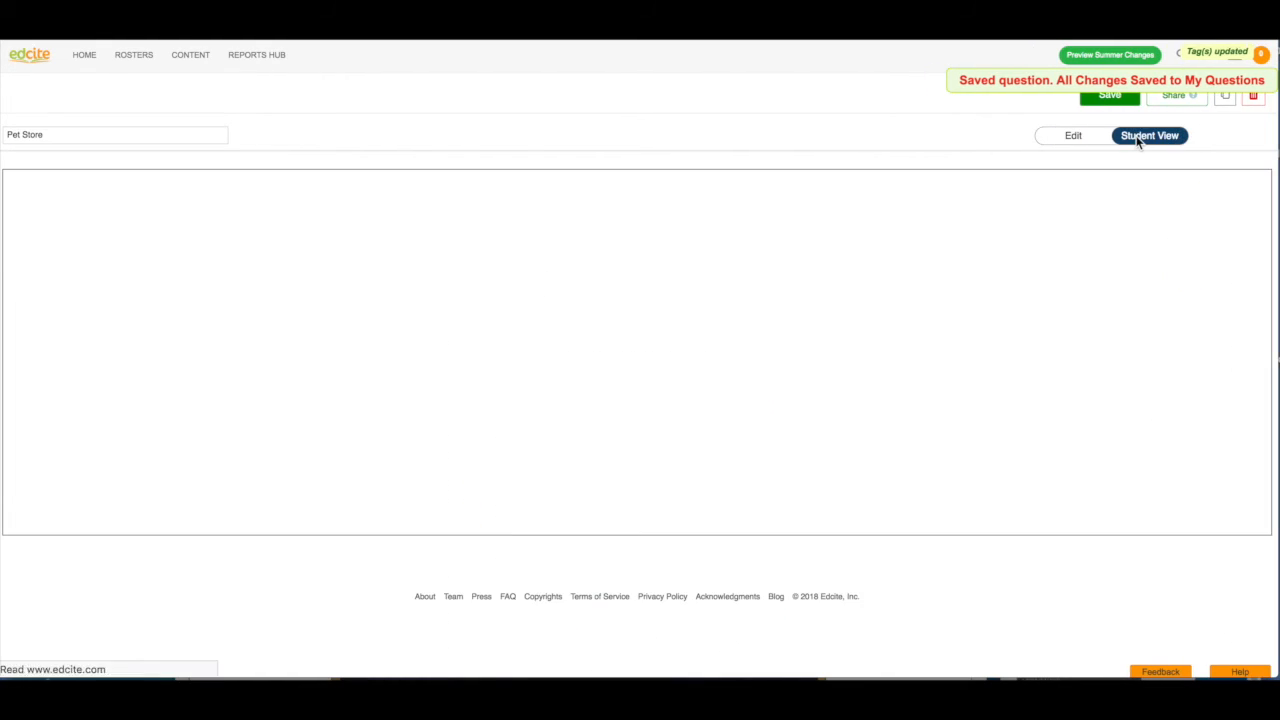
pyautogui.click(1149, 135)
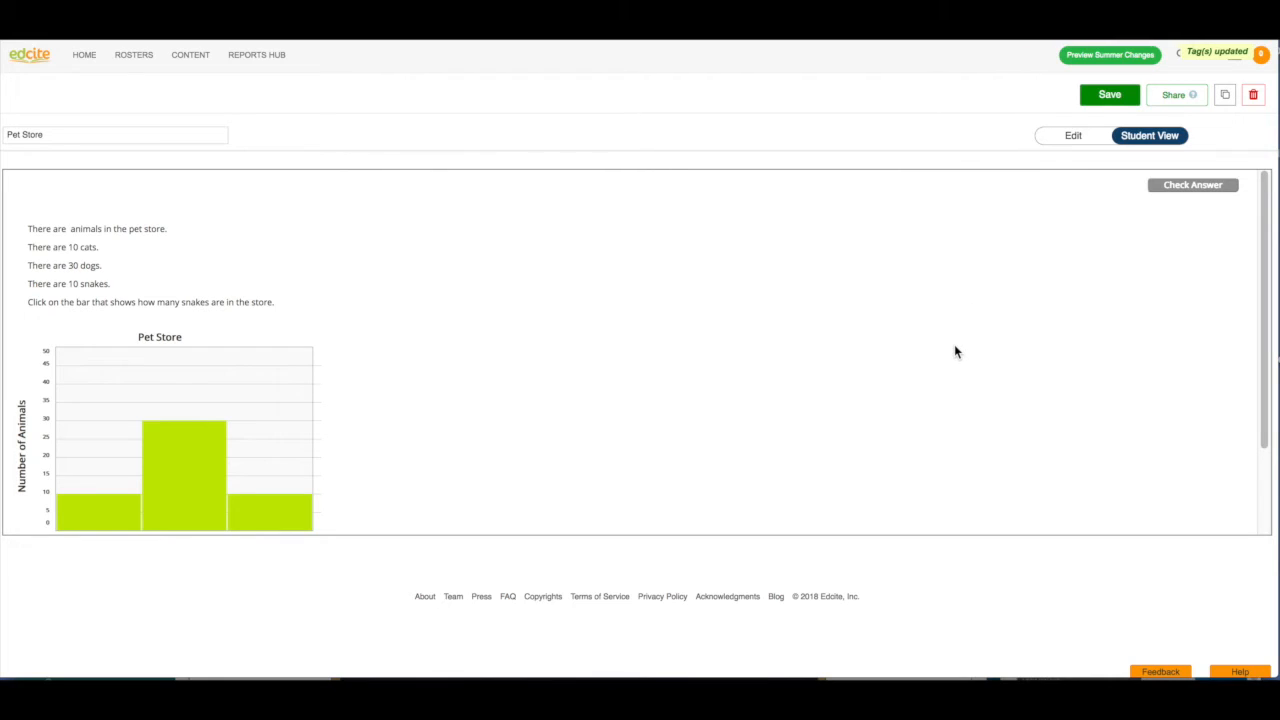
pyautogui.scroll(-3)
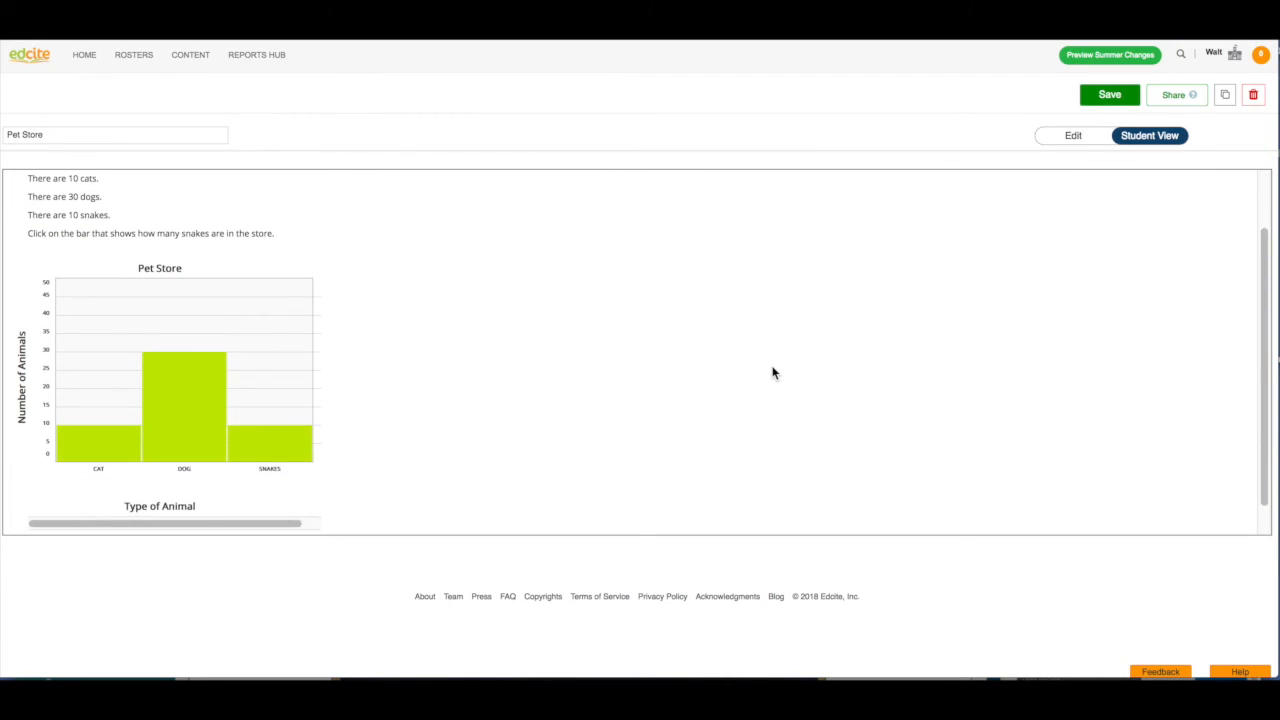